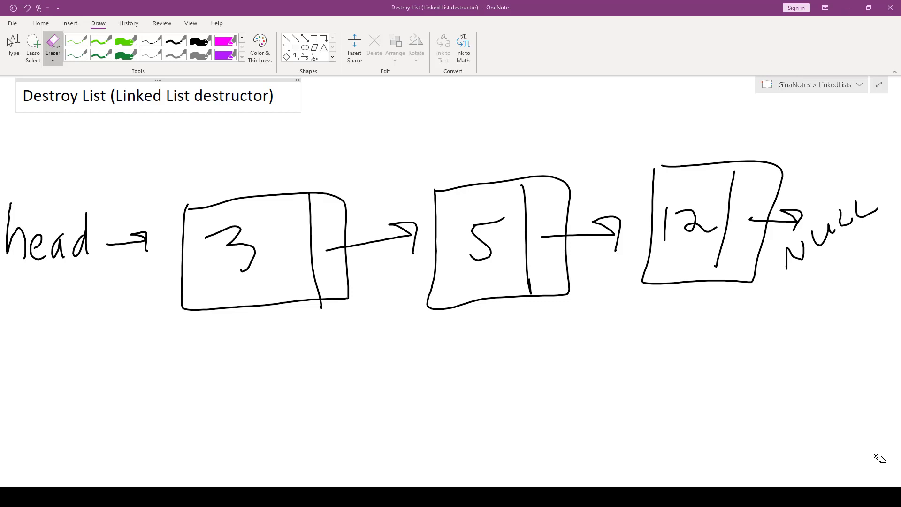
mouse_move(721, 325)
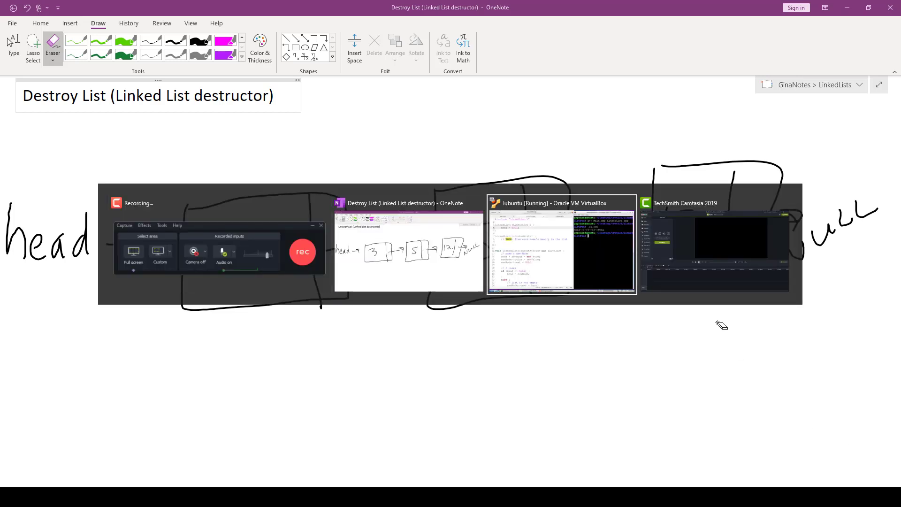
- Switch to Main.cpp in the Ubuntu VM and highlight the empty list variable declaration
click(560, 244)
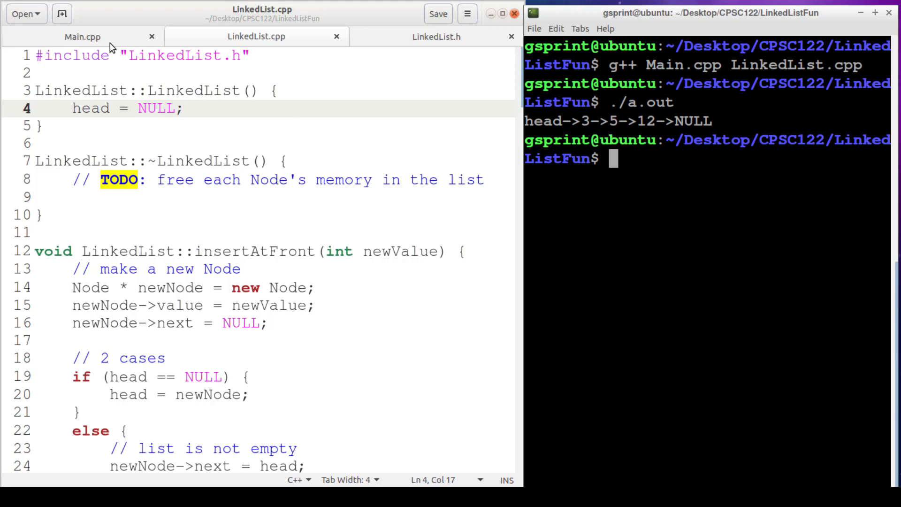
click(82, 37)
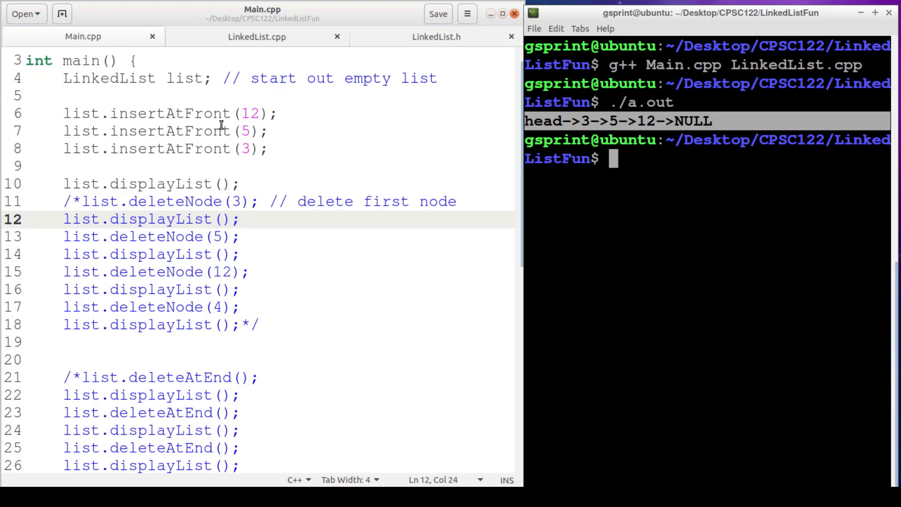
click(199, 78)
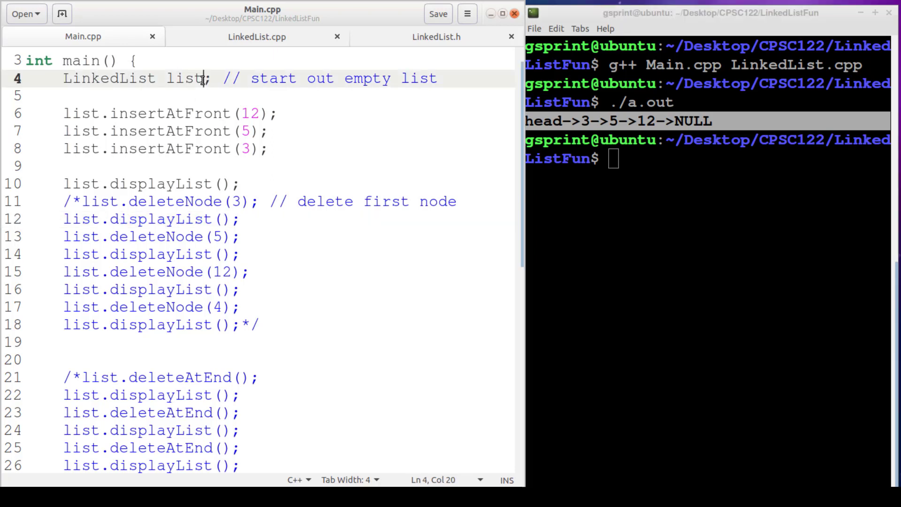
double_click(183, 78)
text(g++ Main.cpp LinkedList.cpp)
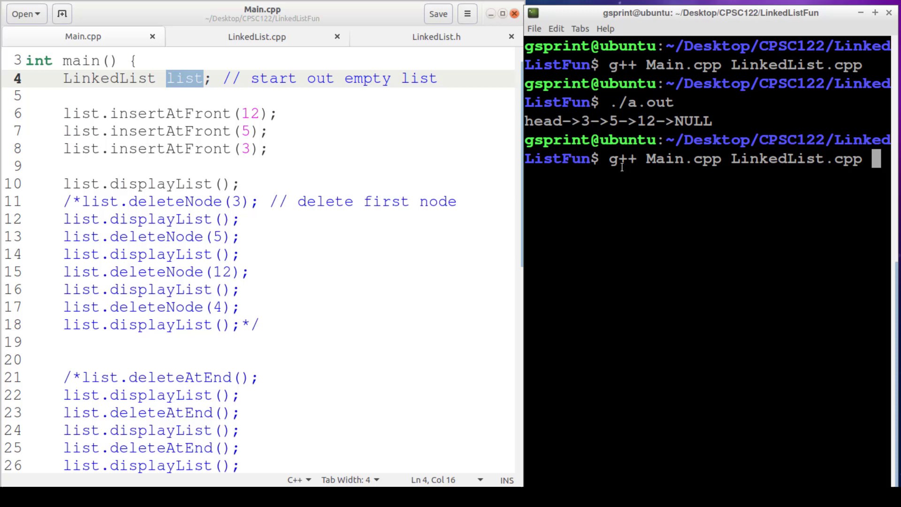
- Recompile Main.cpp with LinkedList.cpp and run valgrind --leak-check=yes ./a.out to reveal the leaks
key(Return)
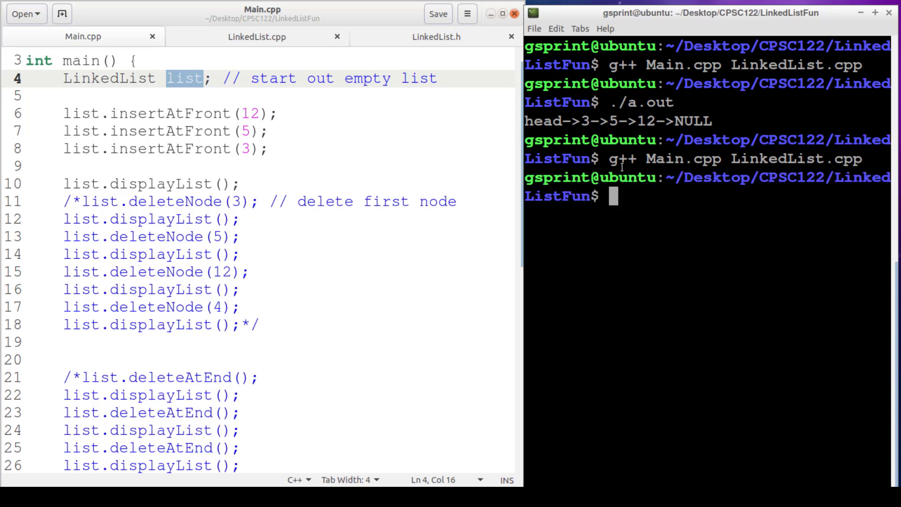
text(clear)
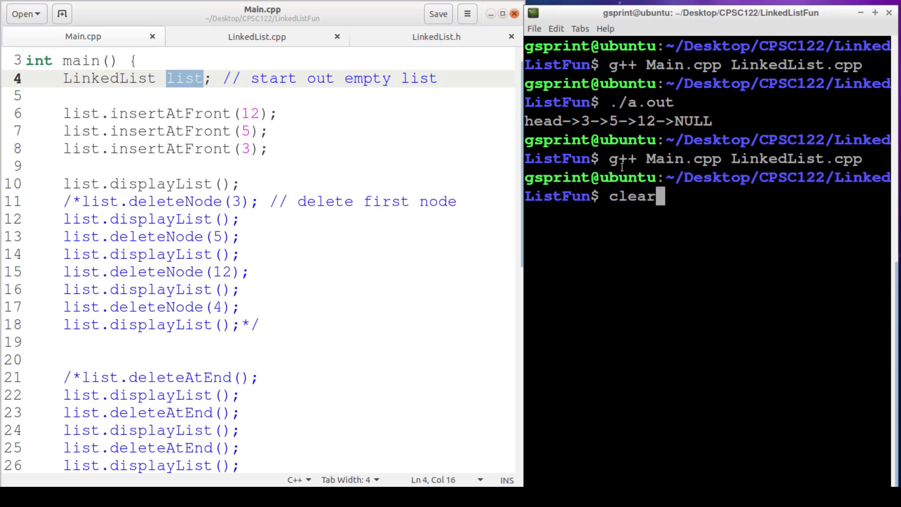
text(valgrind --leak-check=yes ./a.out)
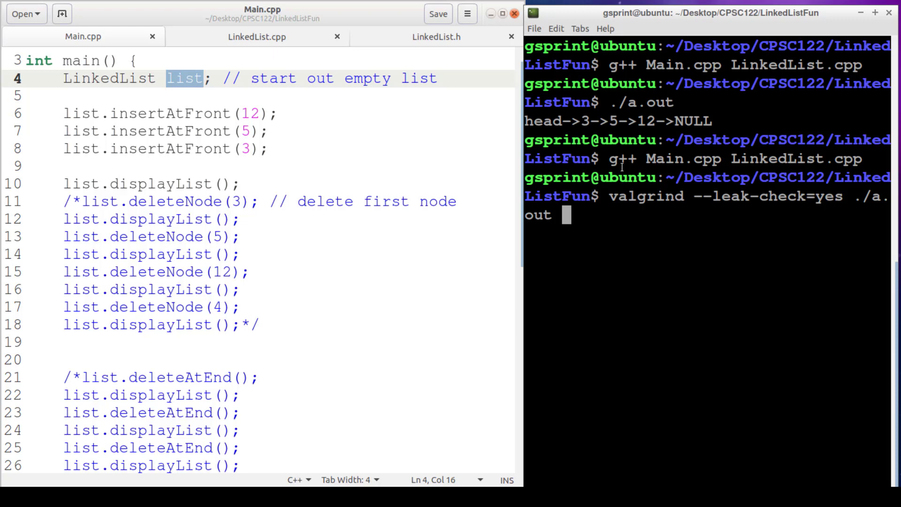
key(Return)
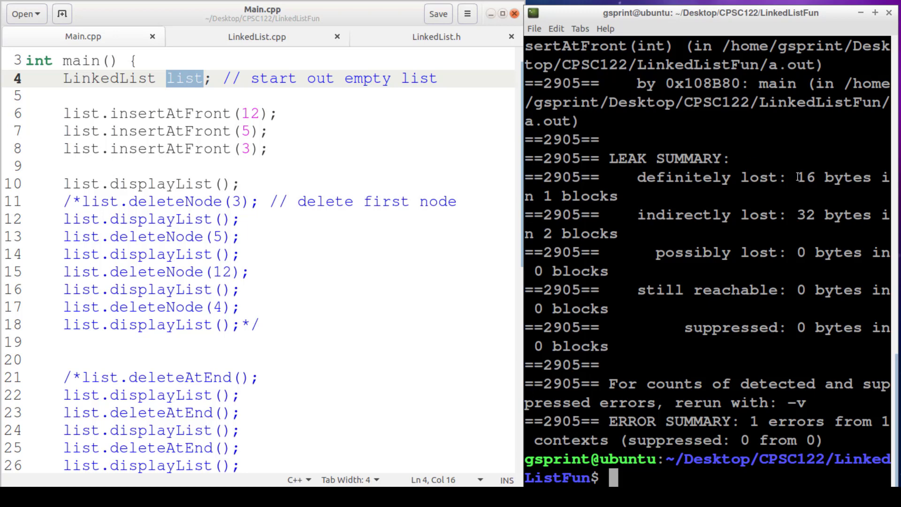
mouse_move(670, 216)
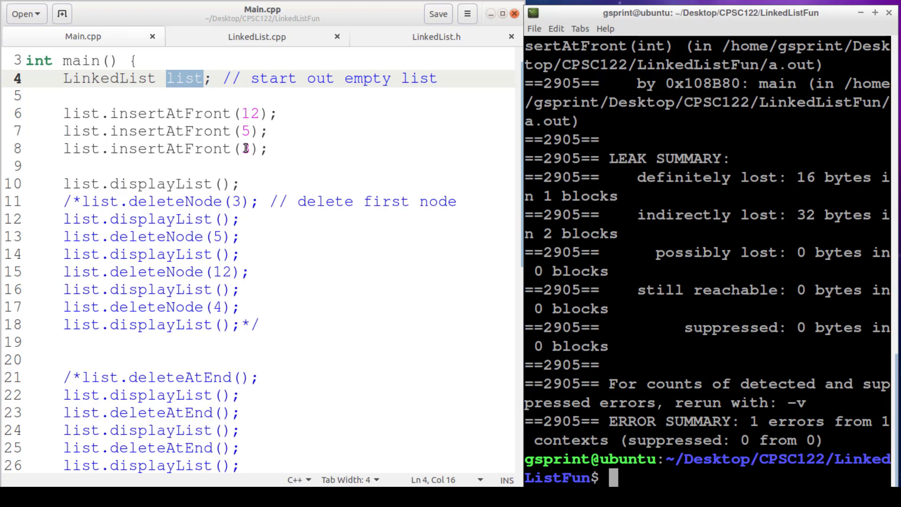
- Add cout << sizeof(Node) << endl; to the LinkedList constructor and run the rebuilt program
click(69, 95)
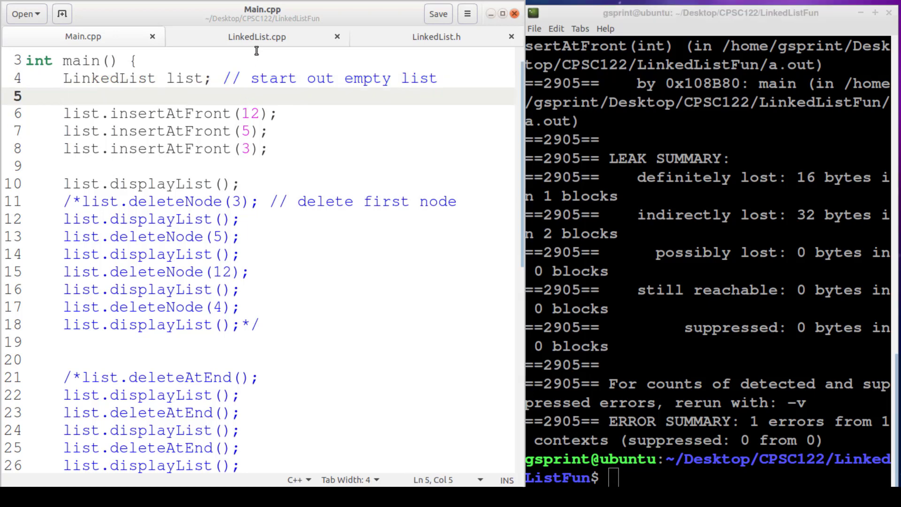
click(257, 37)
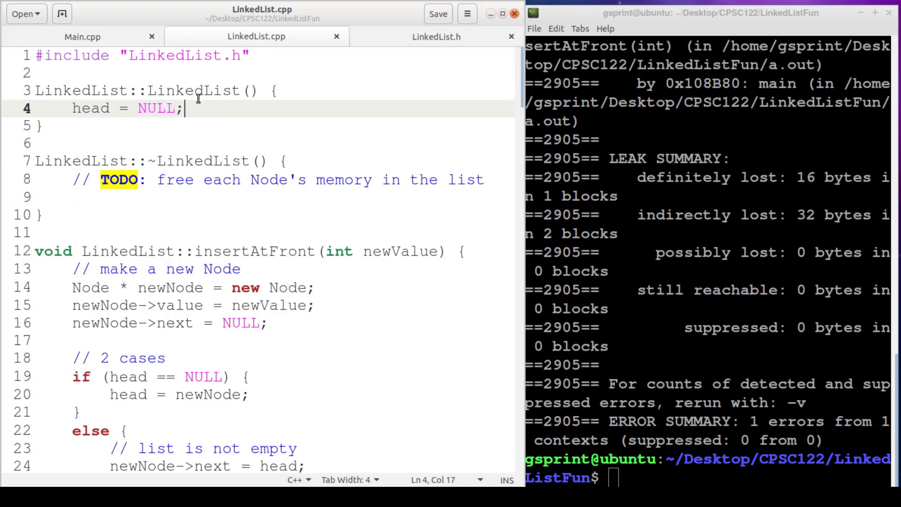
key(Return)
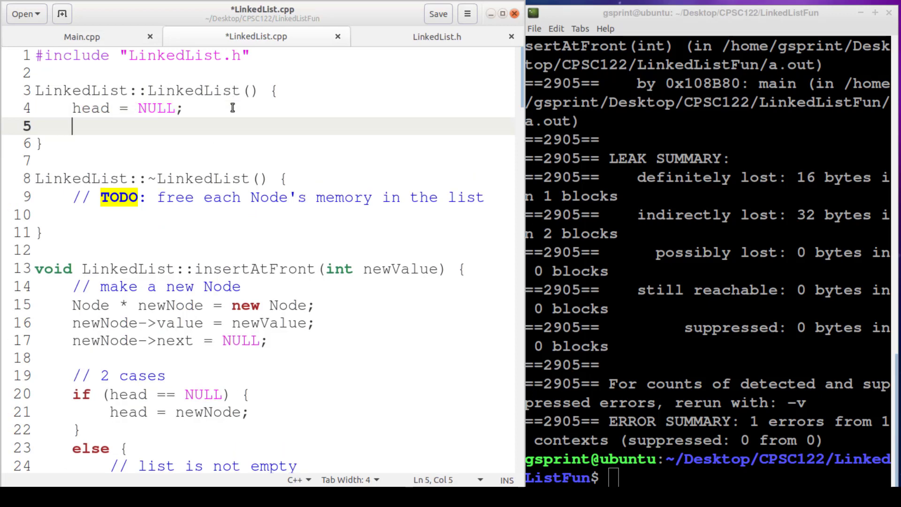
text(cout << sizeof()
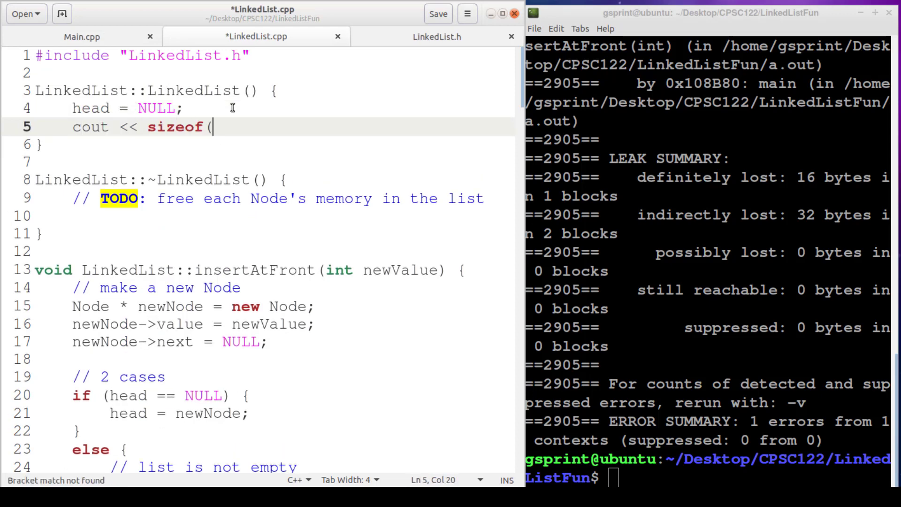
text(Node))
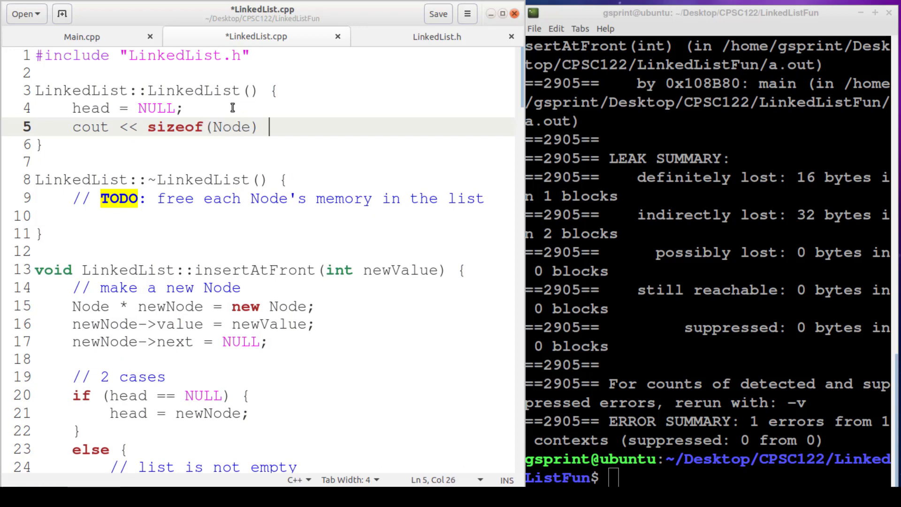
text(<< endl;)
click(708, 468)
text(./a)
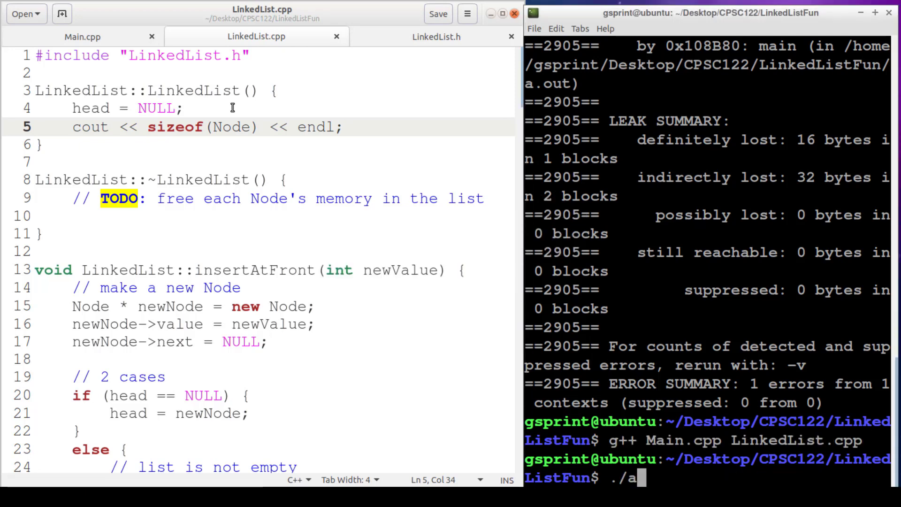
text(.out)
key(Return)
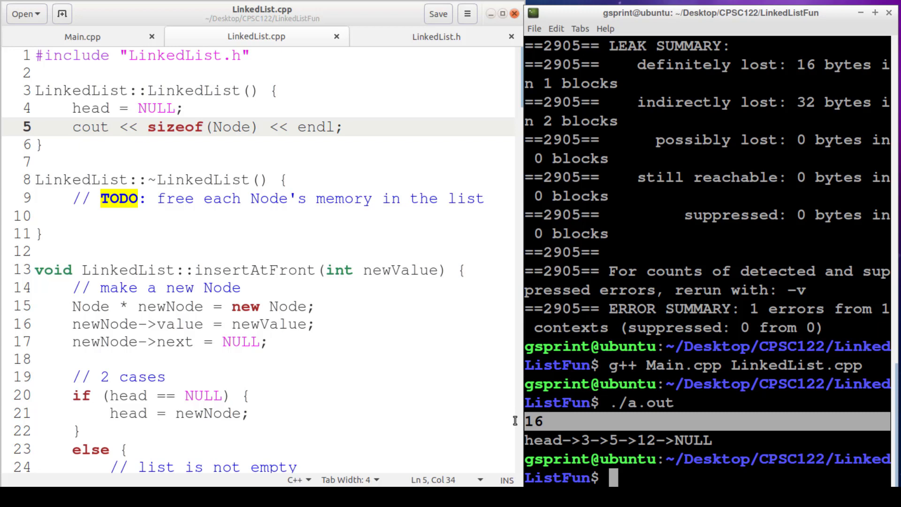
click(435, 37)
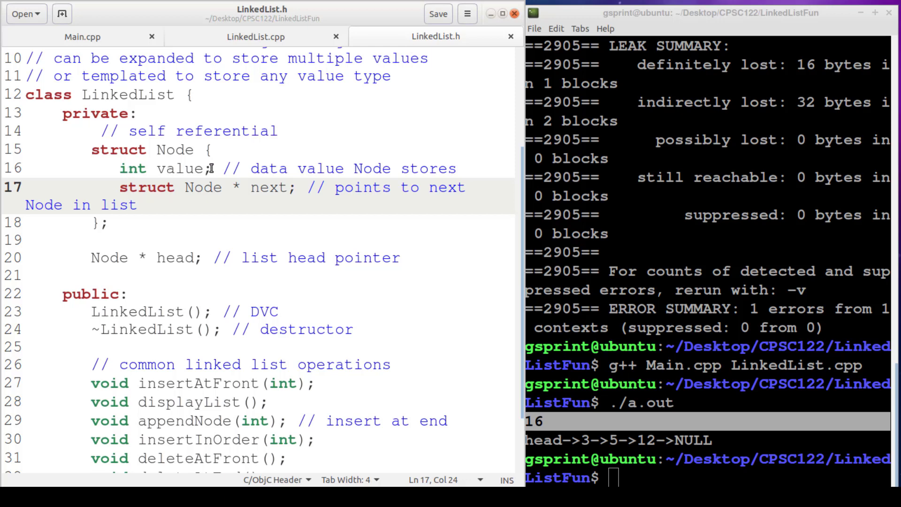
double_click(165, 168)
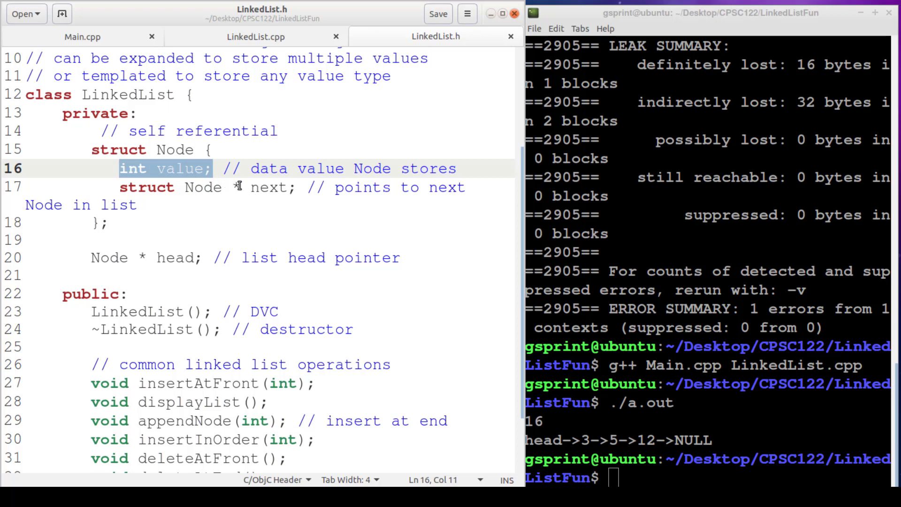
double_click(203, 188)
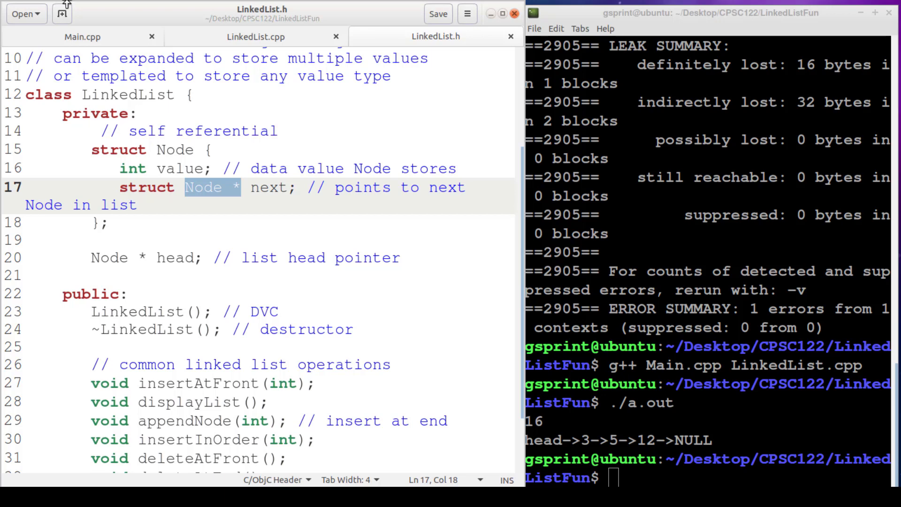
click(255, 37)
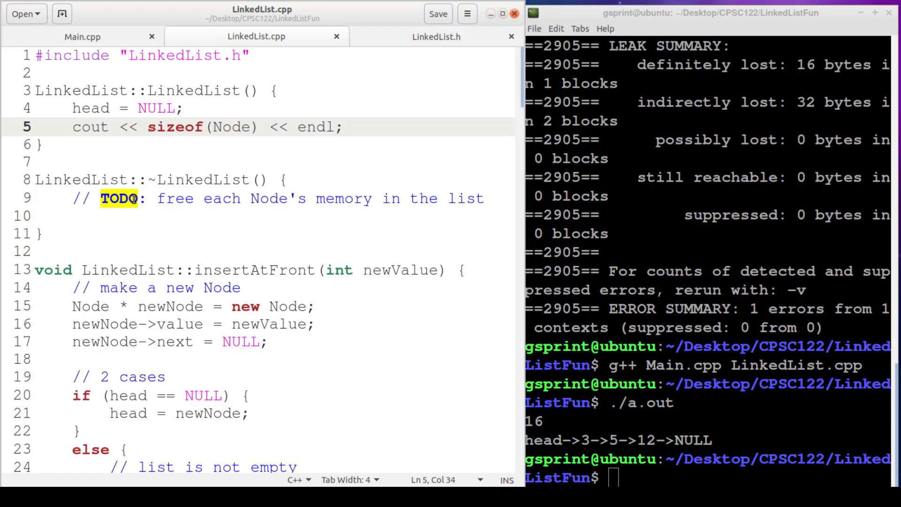
click(343, 127)
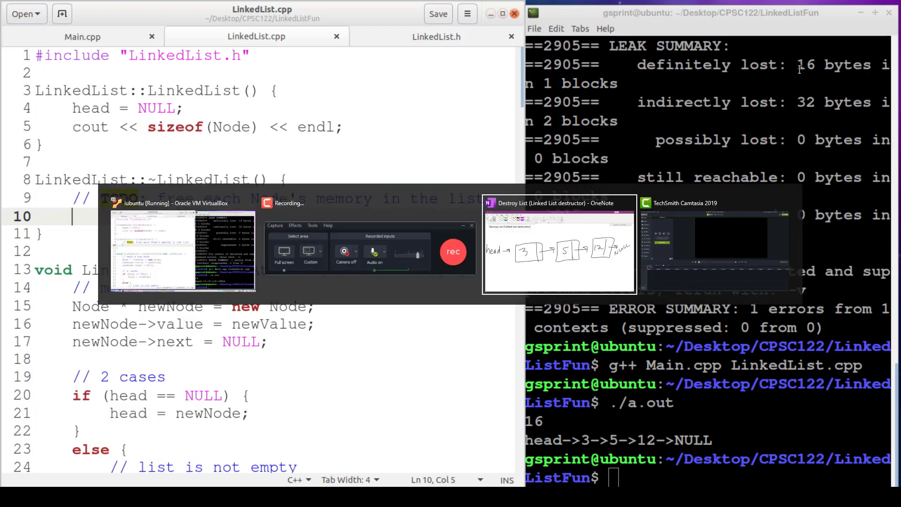
- Switch back to the OneNote list diagram to annotate it
click(557, 247)
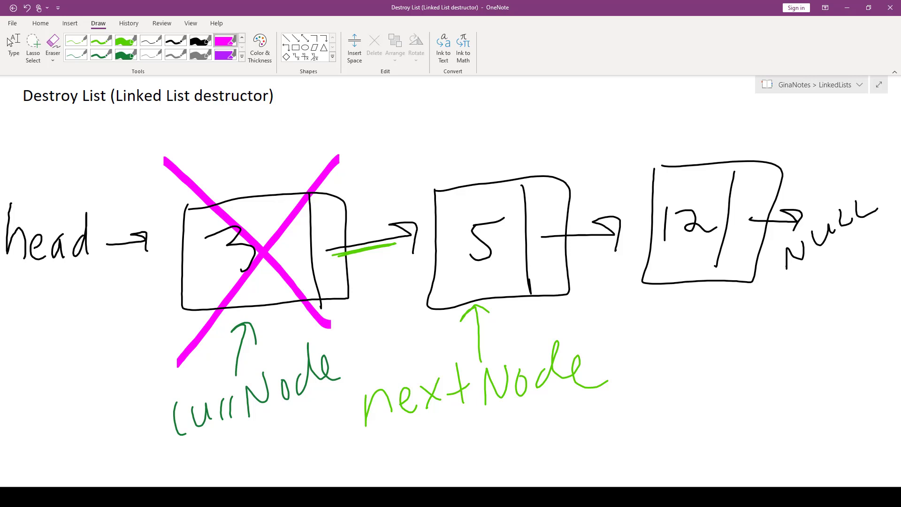
- Cross out nodes 5 and 12 in magenta and advance the green currNode and nextNode arrows to NULL
click(52, 44)
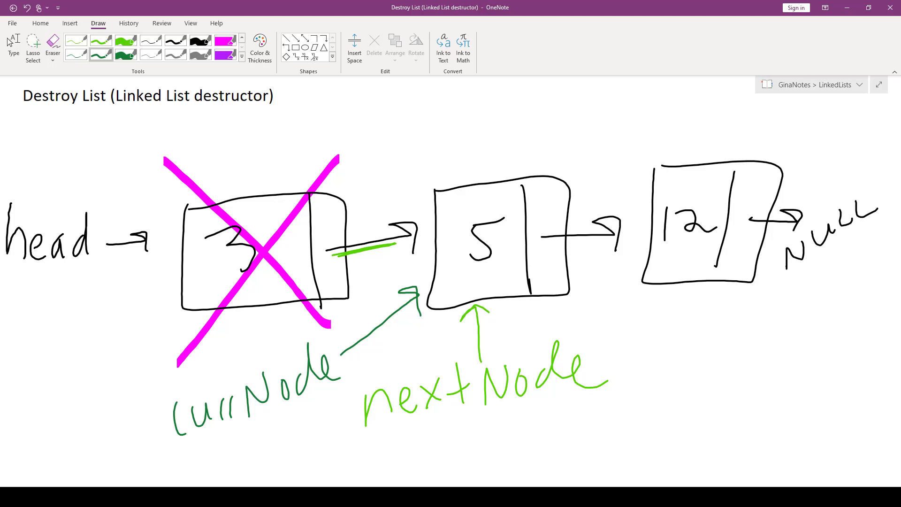
click(52, 45)
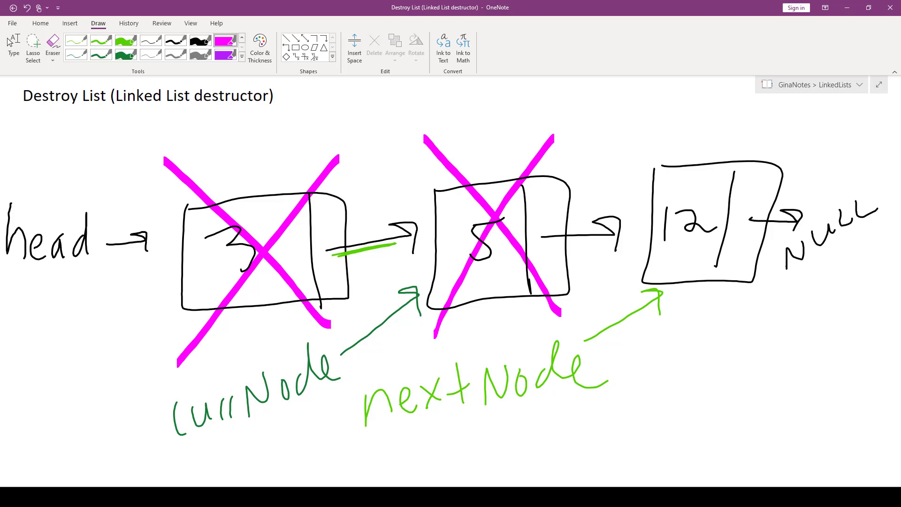
click(52, 44)
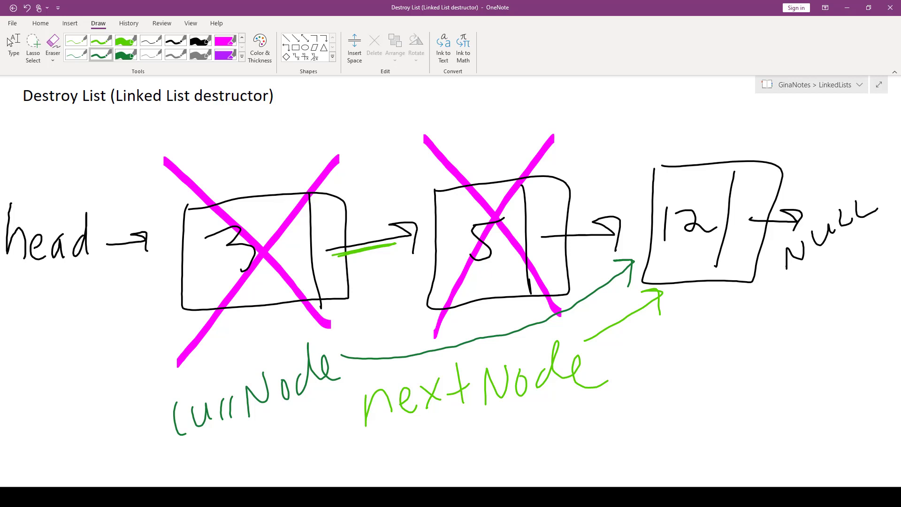
click(52, 44)
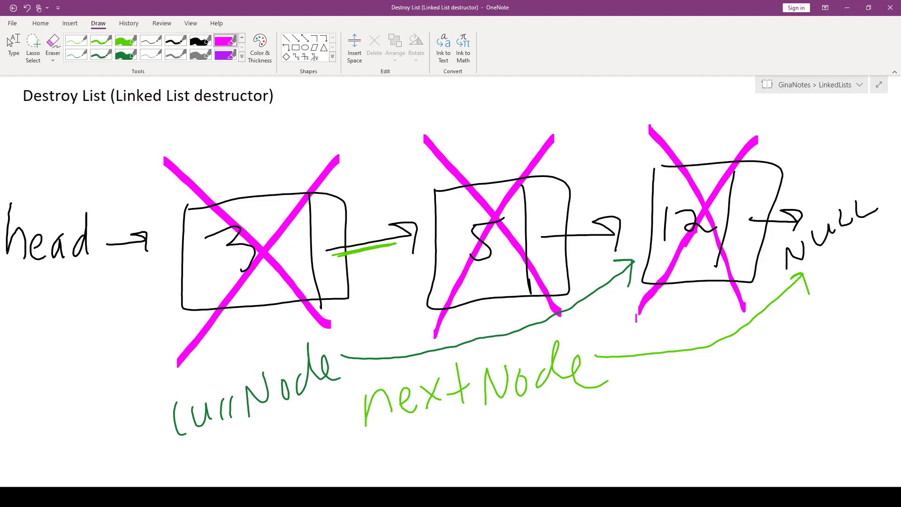
click(52, 44)
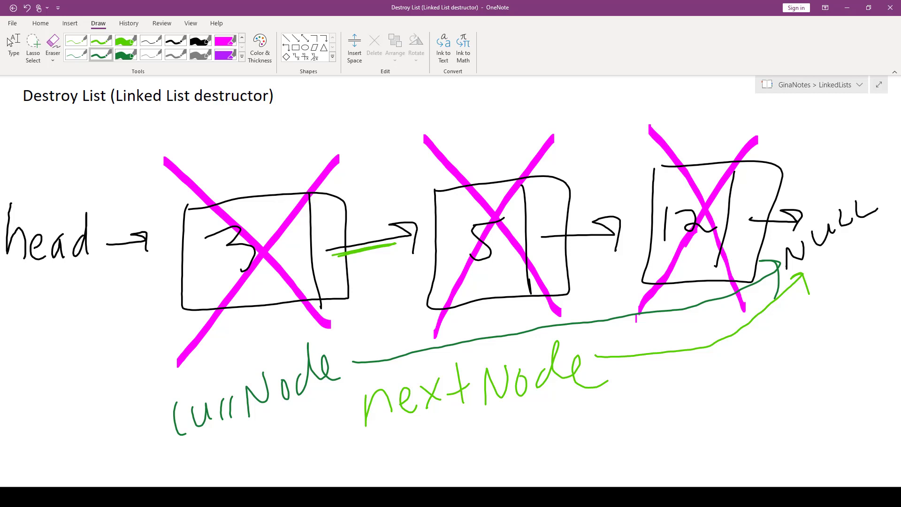
- Switch to typing and begin the while-loop note below the diagram
click(13, 47)
text(While(cu)
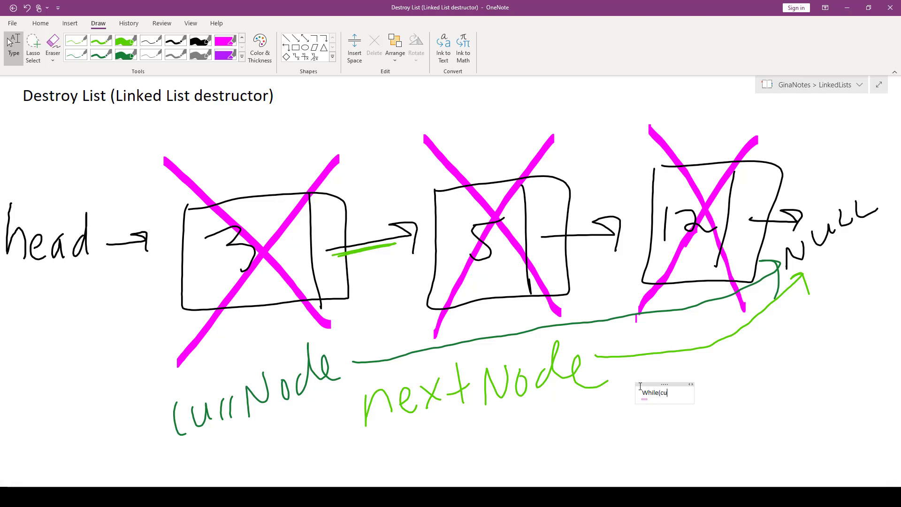
- Finish While(currNode != NULL) and enlarge the note text to size 24
text(rrNode != NULL) {)
text(})
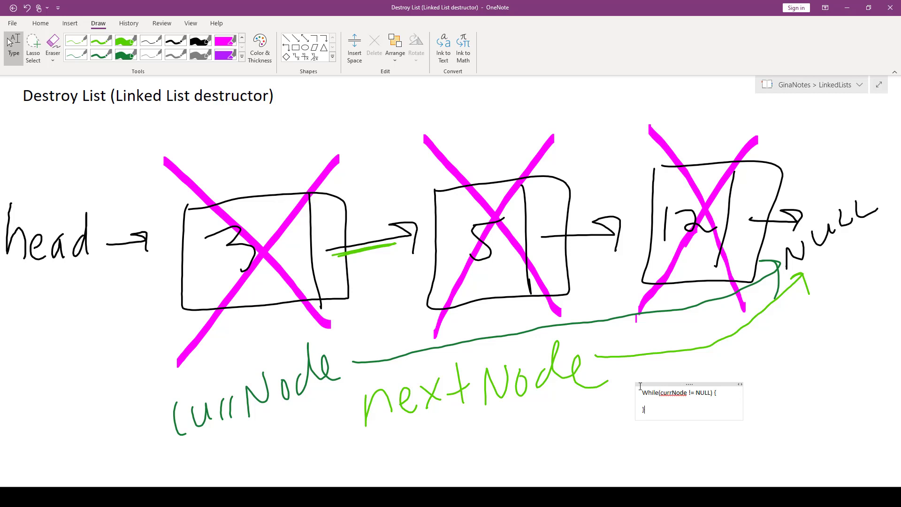
click(678, 401)
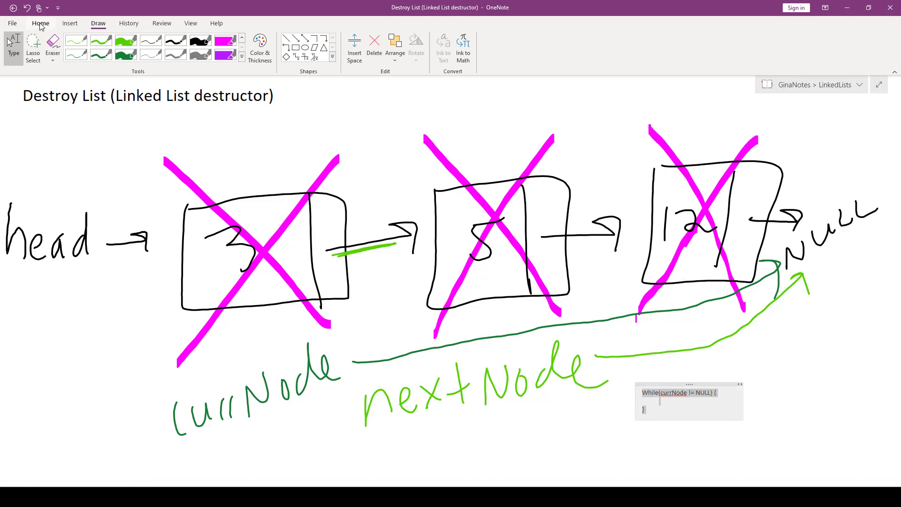
click(41, 22)
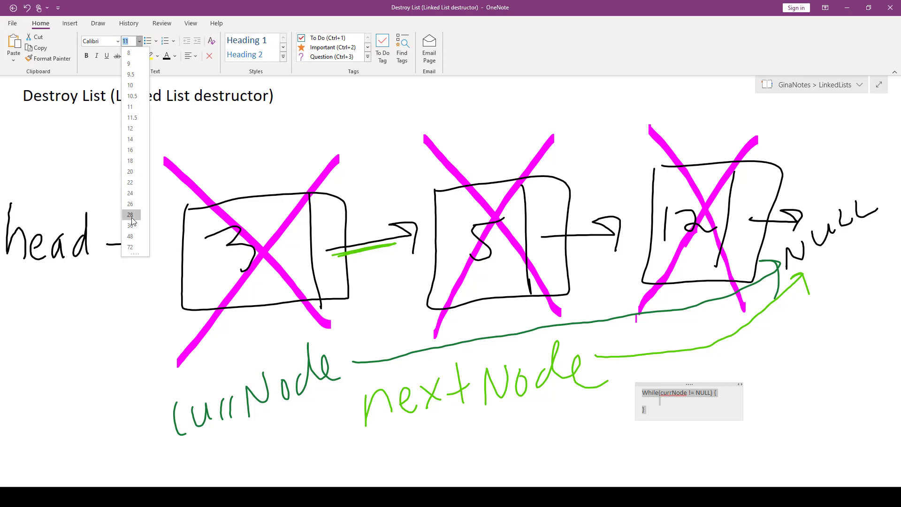
click(129, 226)
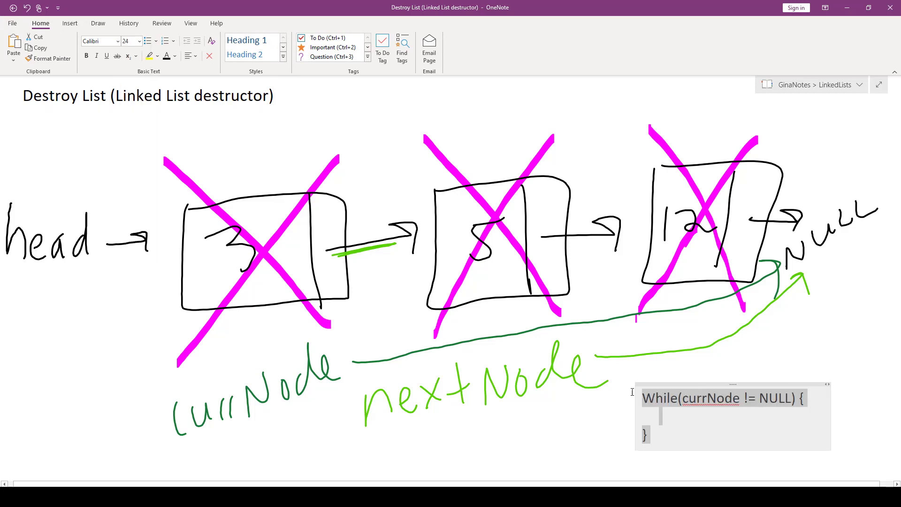
- Fill the loop body: newNode = currNode->next; Delete currNode; currNode = newNext;
click(695, 416)
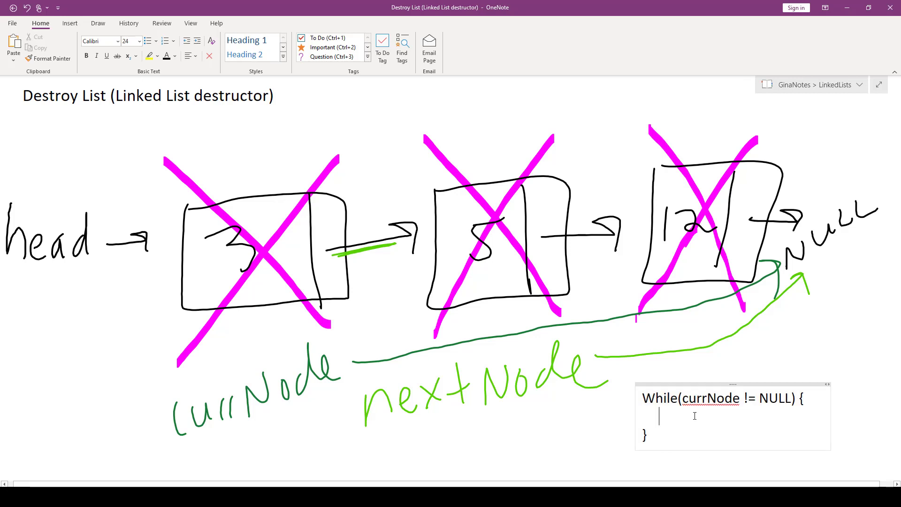
text(newNode = cu)
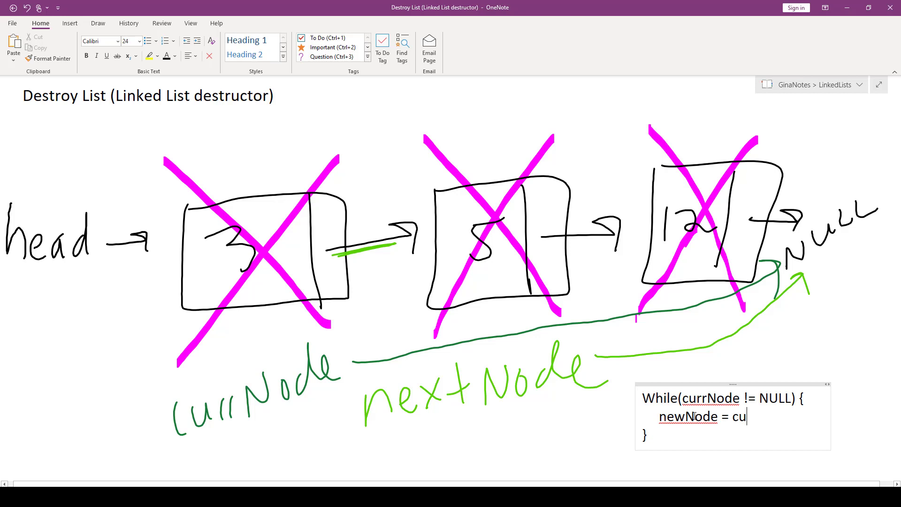
text(rrNode->ne)
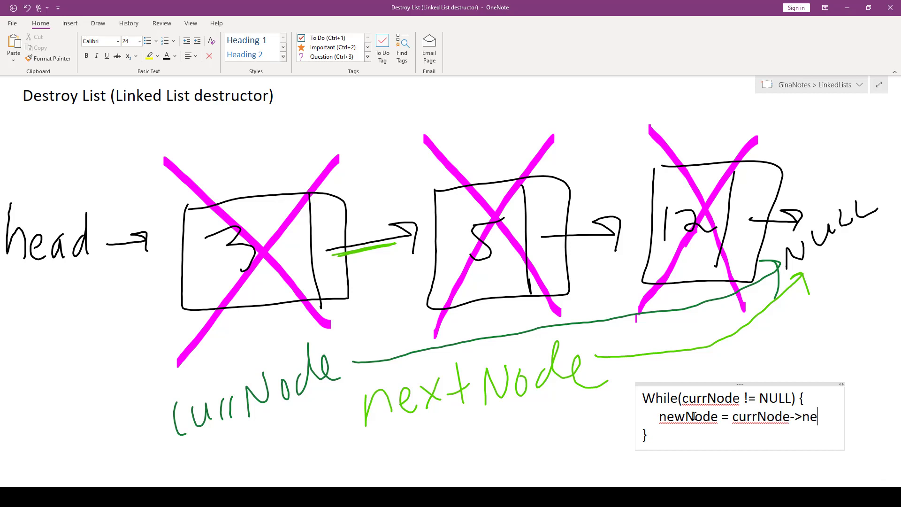
text(xt;)
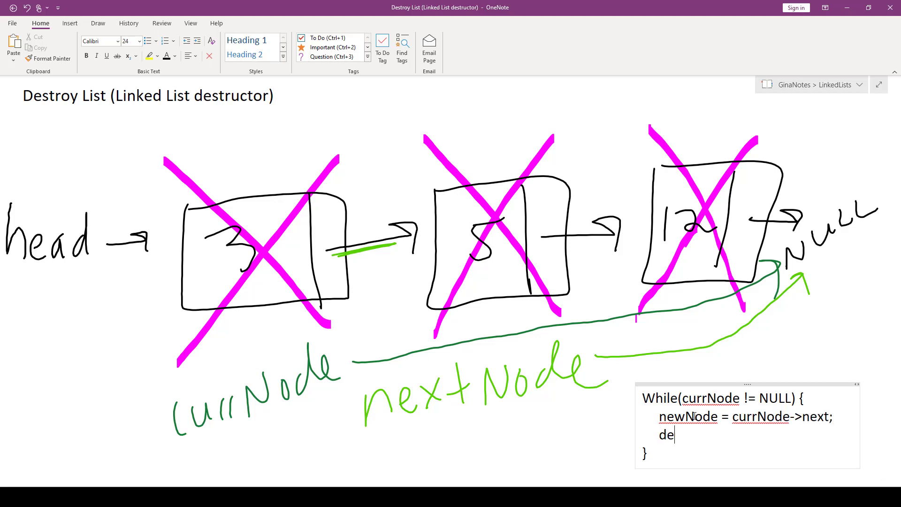
text(Delet)
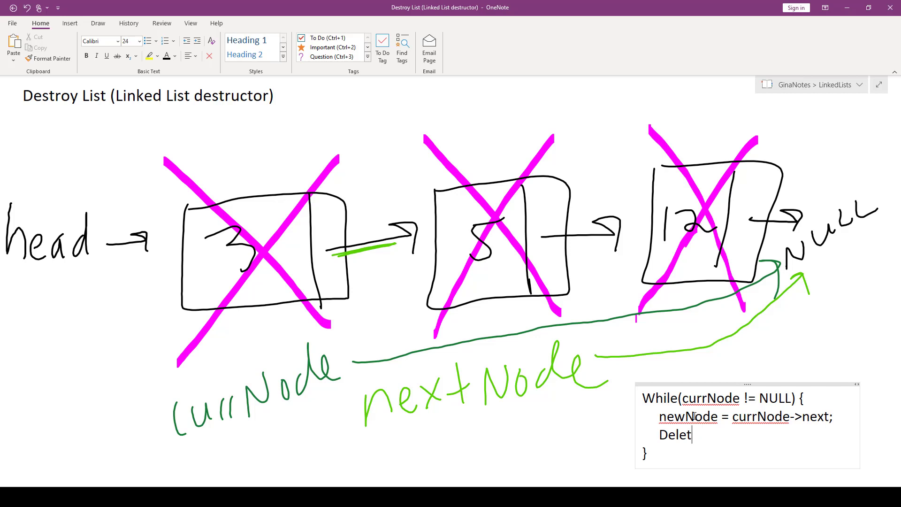
text(currN)
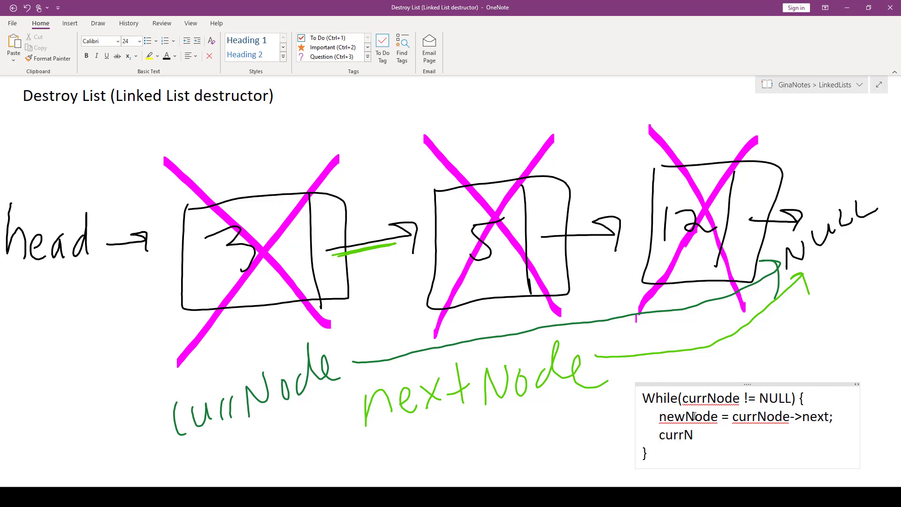
text(Delete)
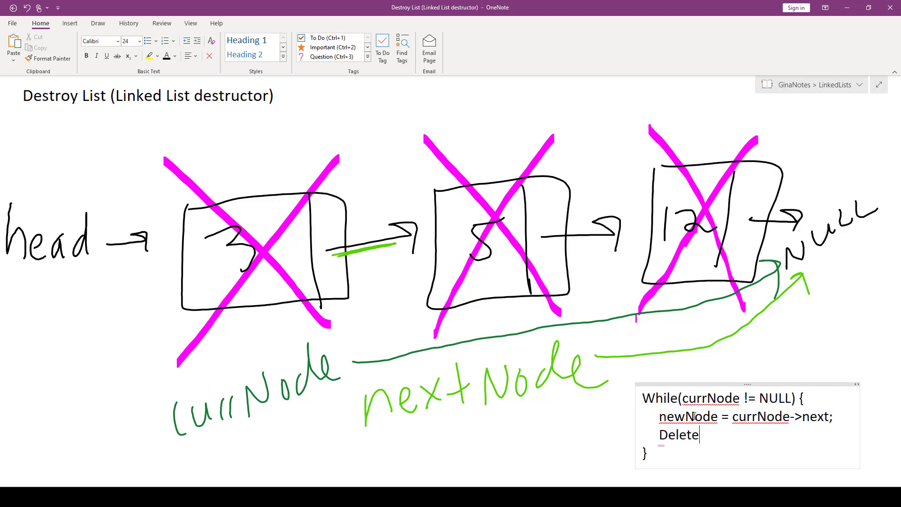
text(currNode;)
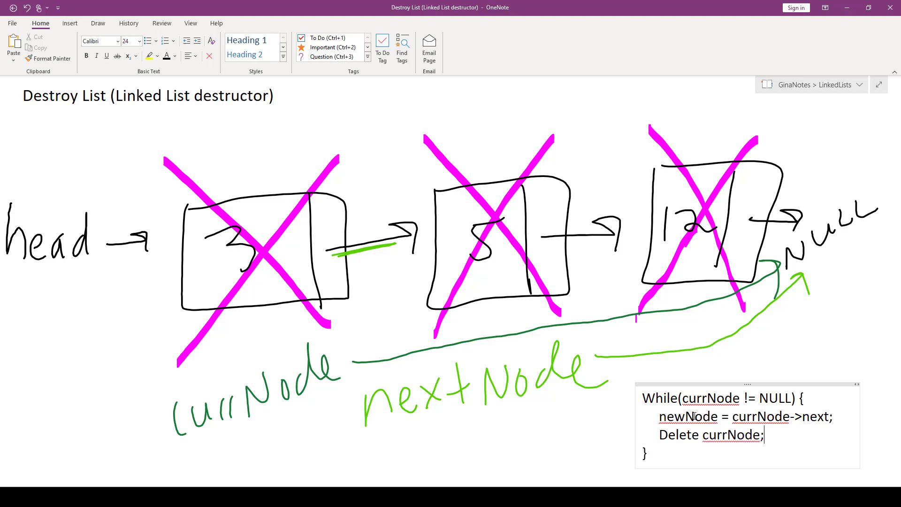
key(Return)
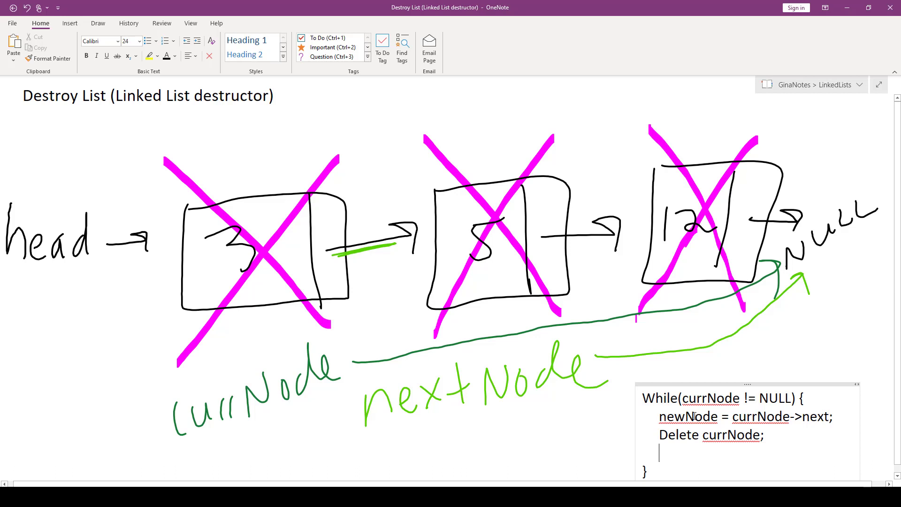
text(currNode =)
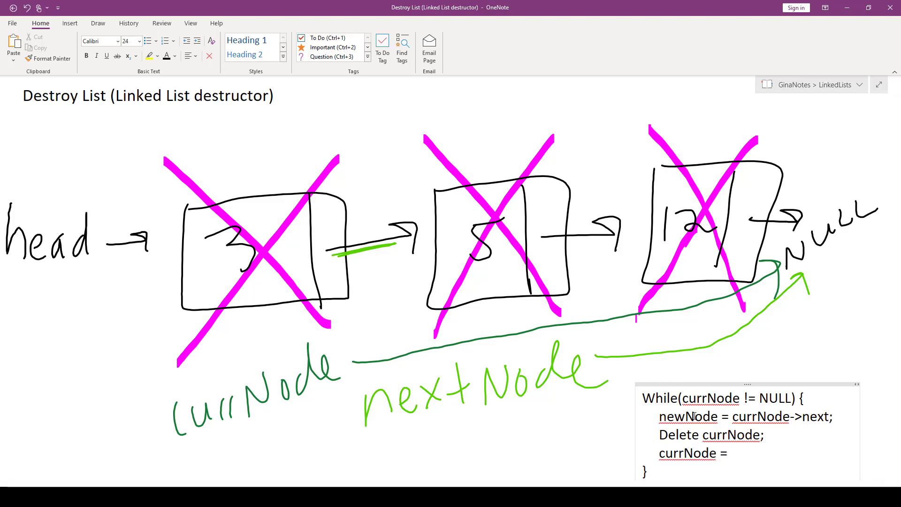
text(newNext;)
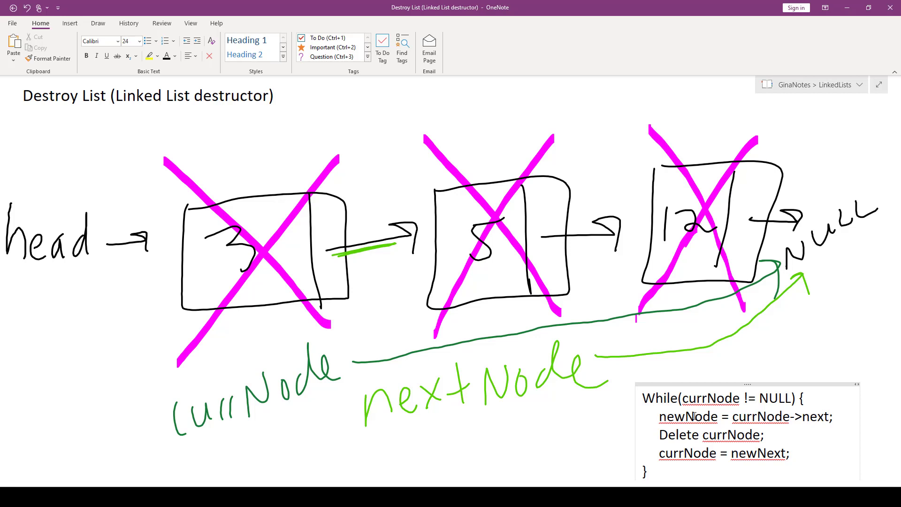
mouse_move(554, 230)
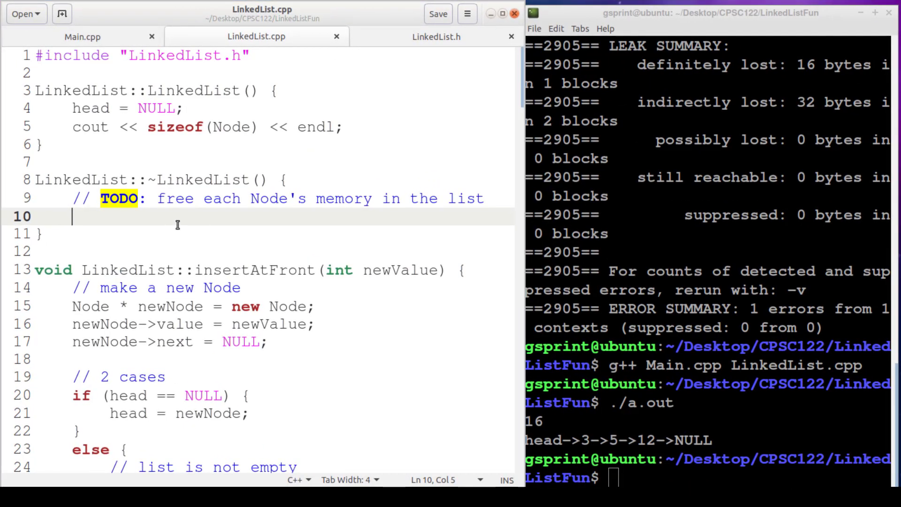
- Declare Node* currNode = head and nextNode, then start while(currNode != NULL) { in the destructor
text(Node)
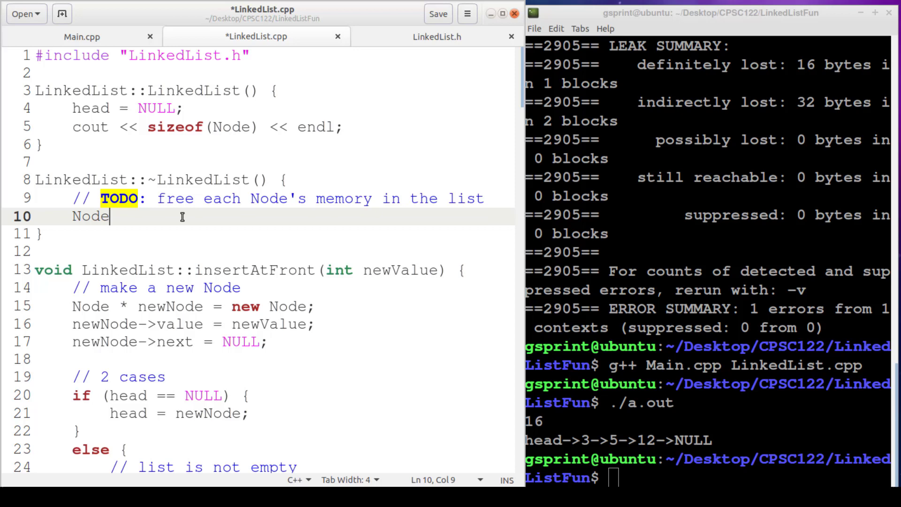
text(* cur)
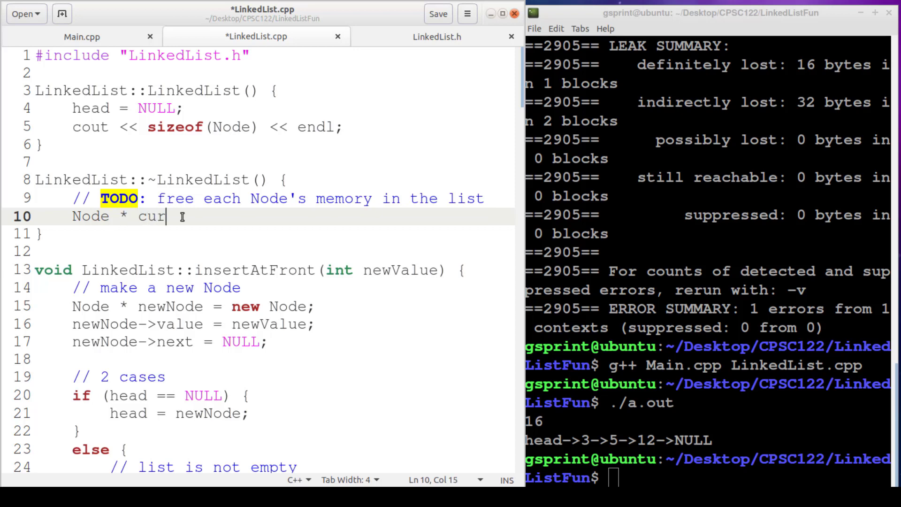
text(rNode = head;)
text(Node *)
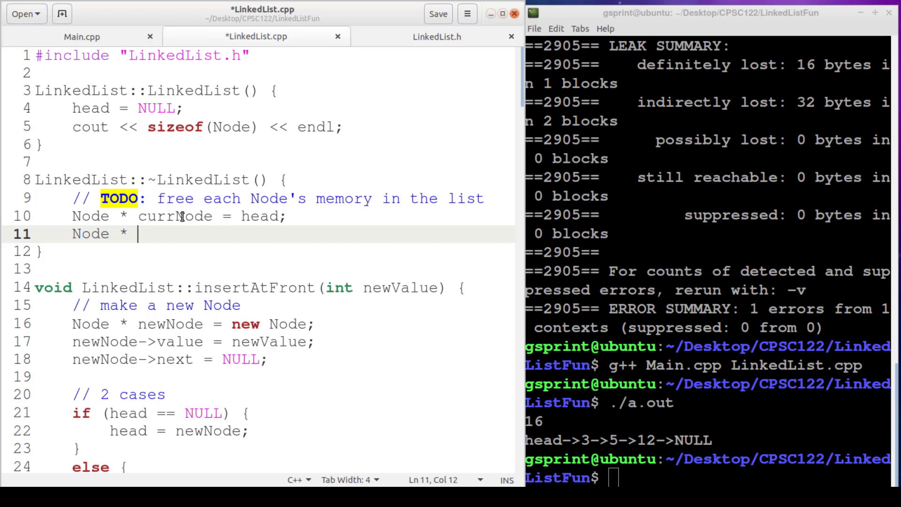
text(nextNode = NULL;)
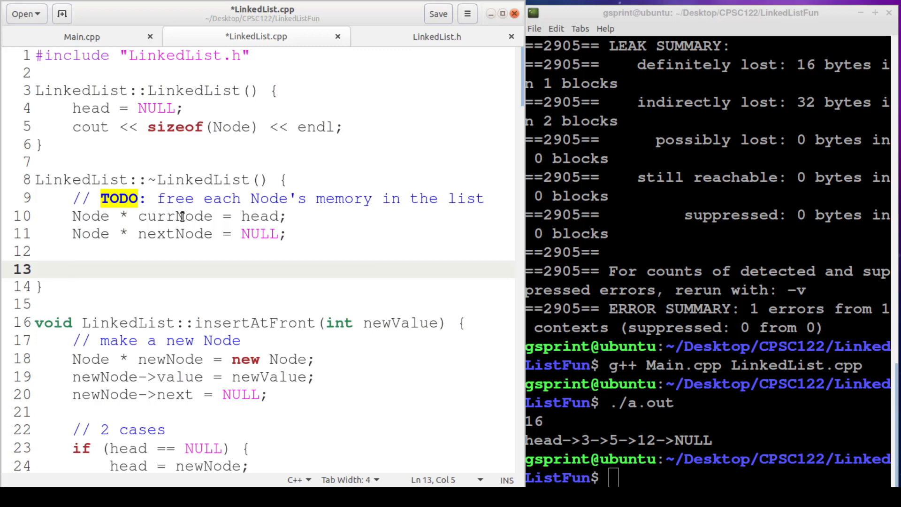
click(71, 269)
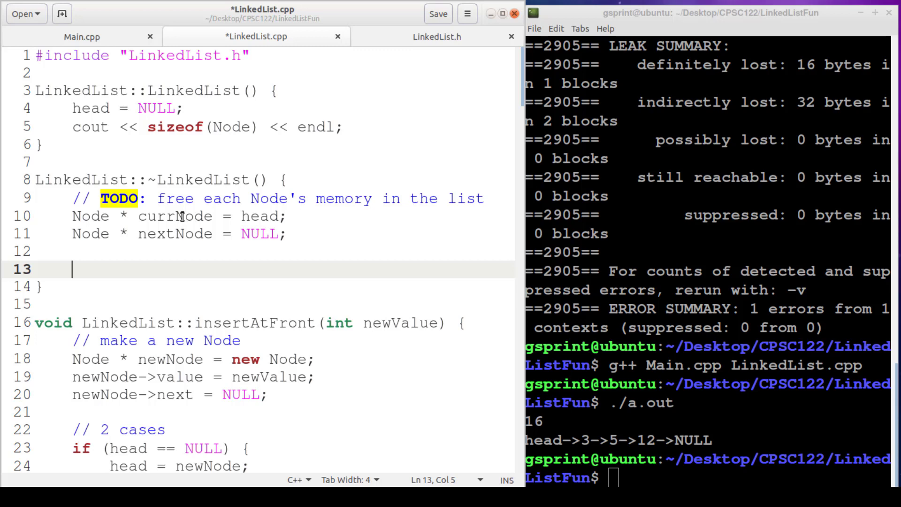
text(while)
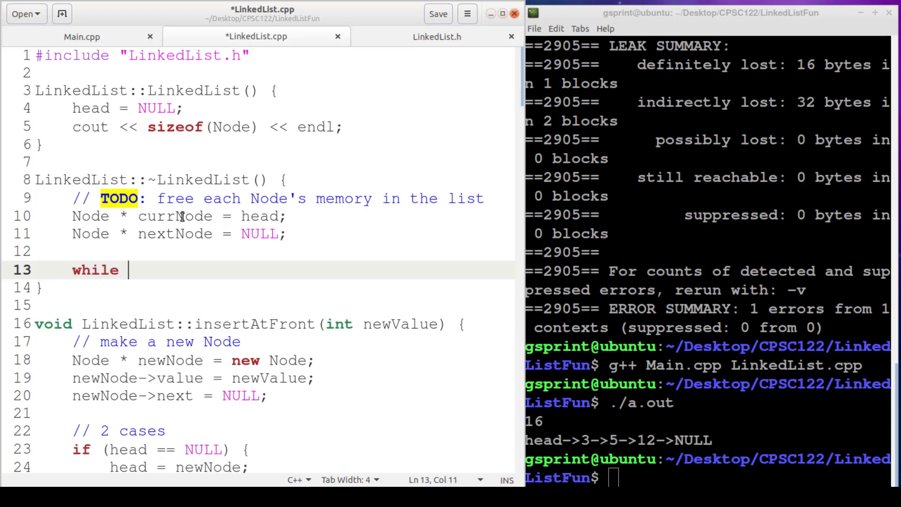
text((c)
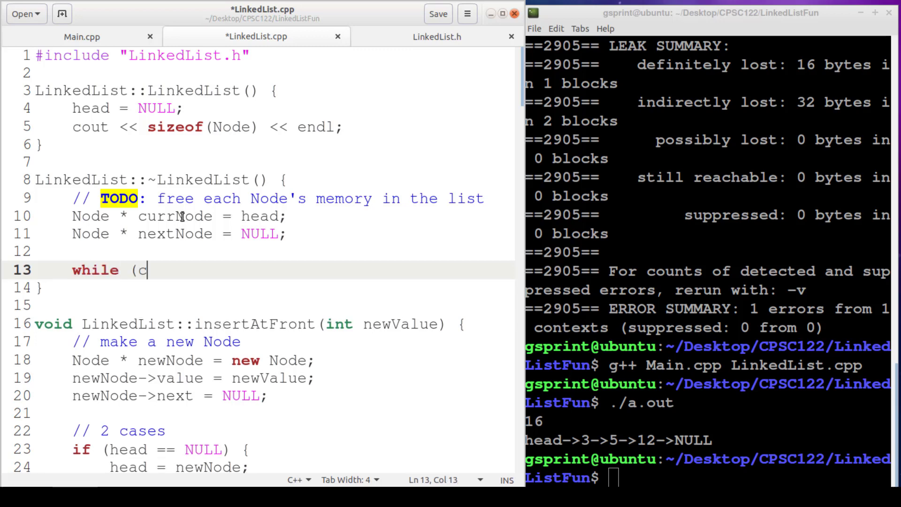
text(urrNode !)
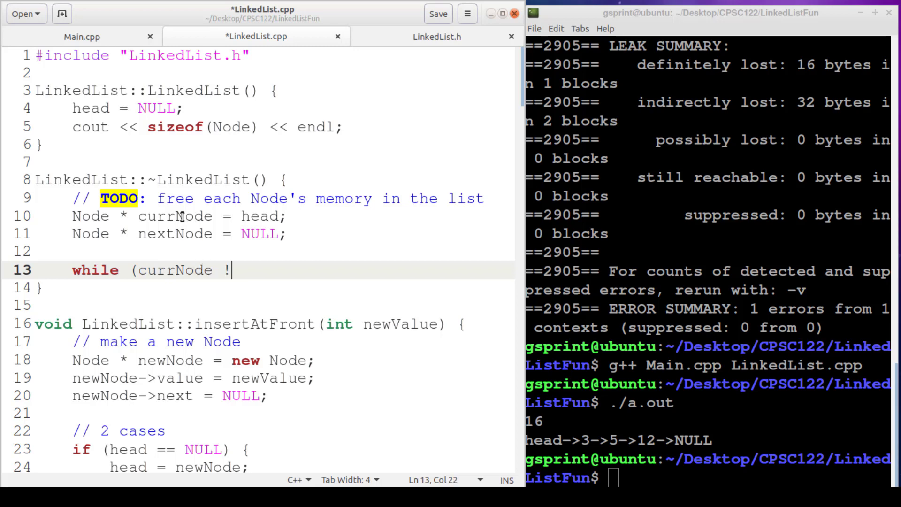
text(= NULL) {)
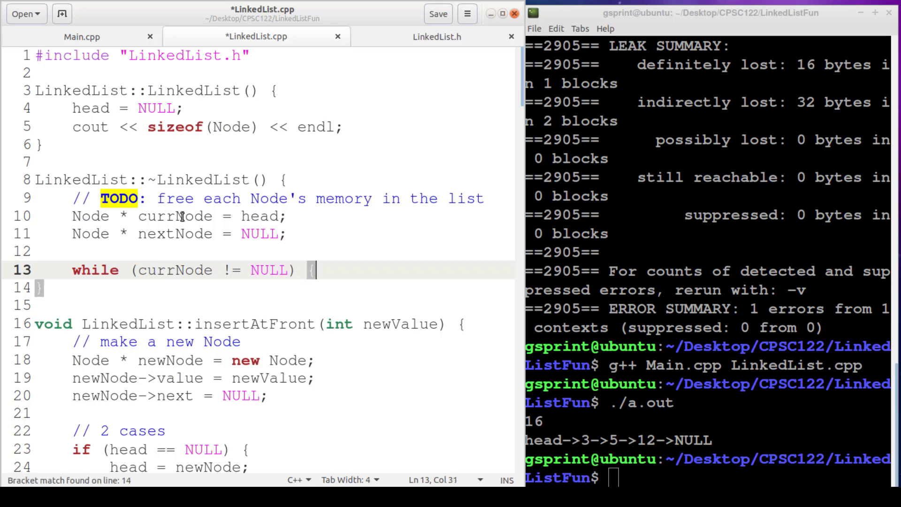
- Write the commented loop body saving nextNode, deleting currNode and advancing, then save the file
text(// s)
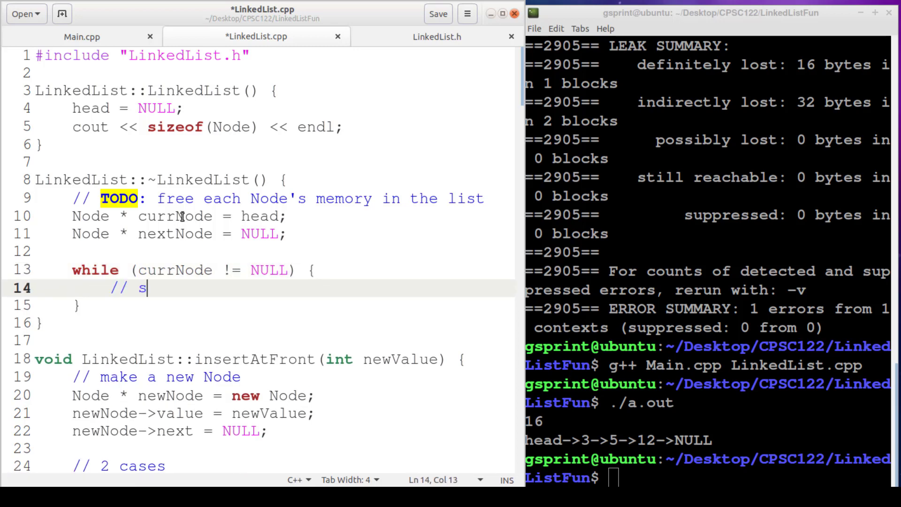
text(ave the link to the)
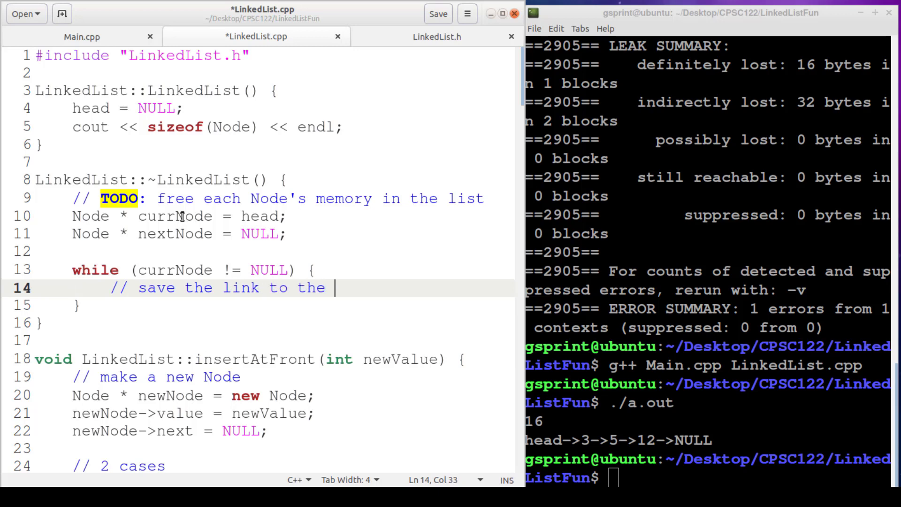
text(next node)
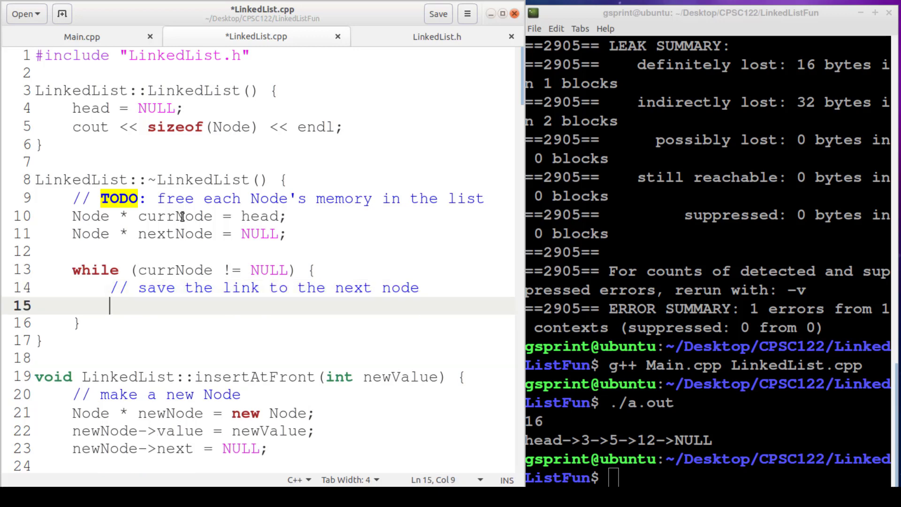
text(nextNode = currNode)
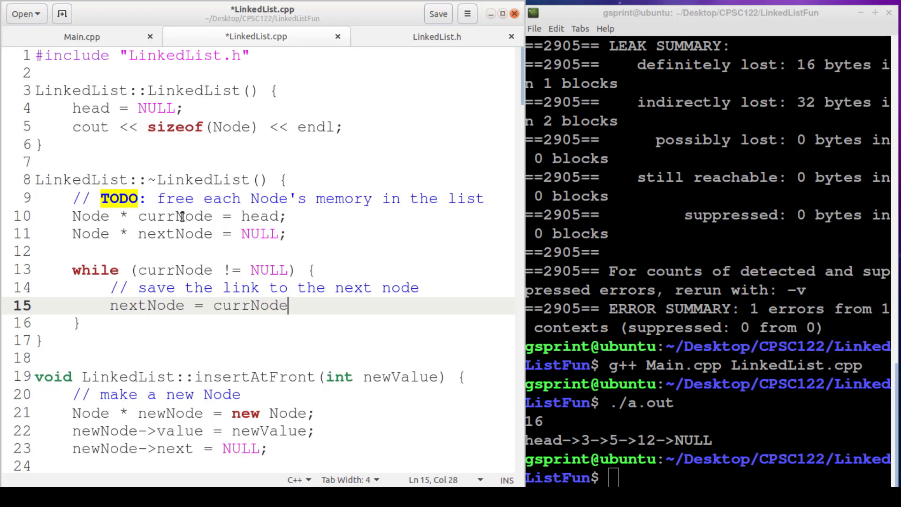
text(->next)
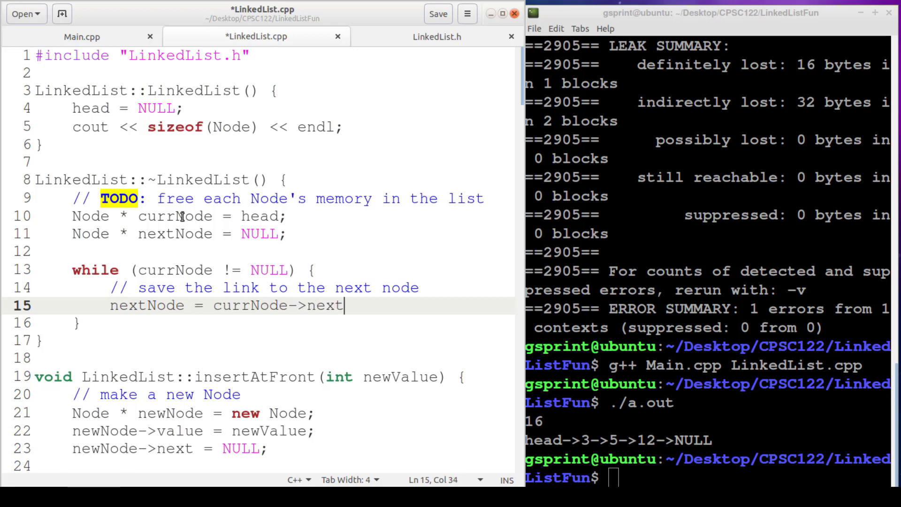
text(;)
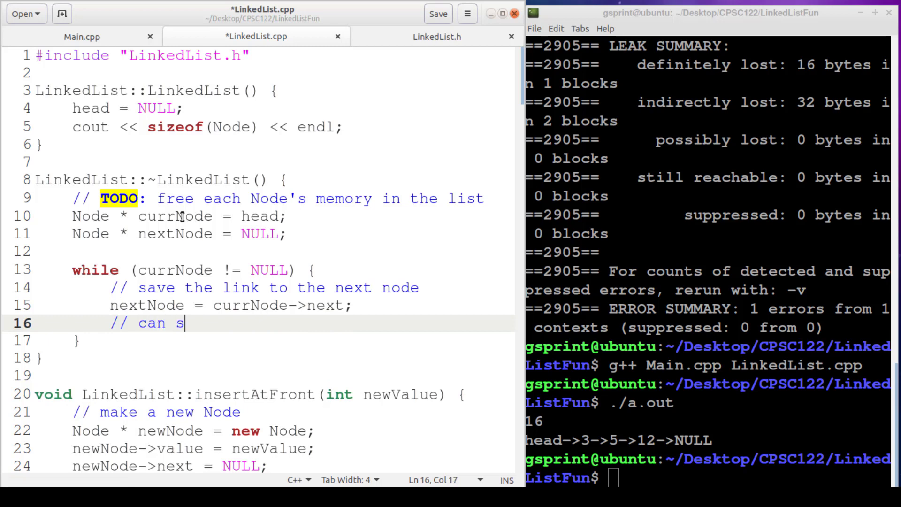
text(afely delete currNode)
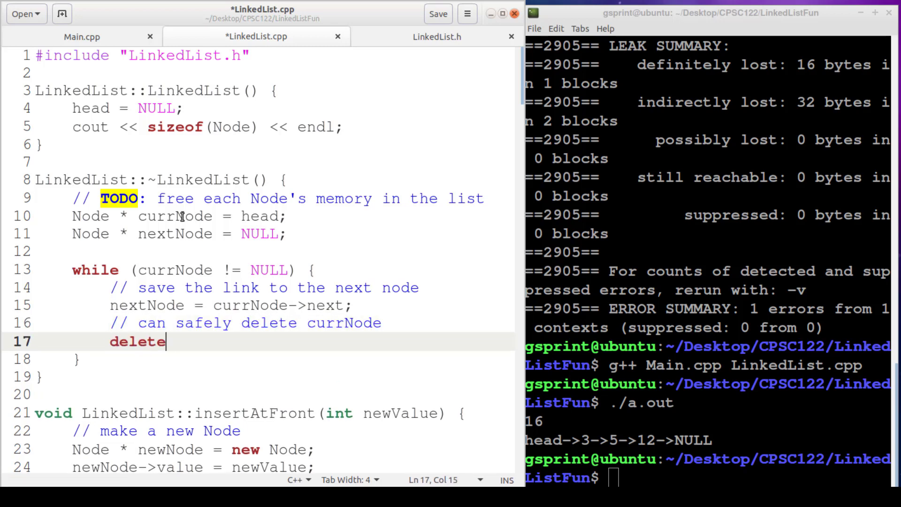
text(currNode;)
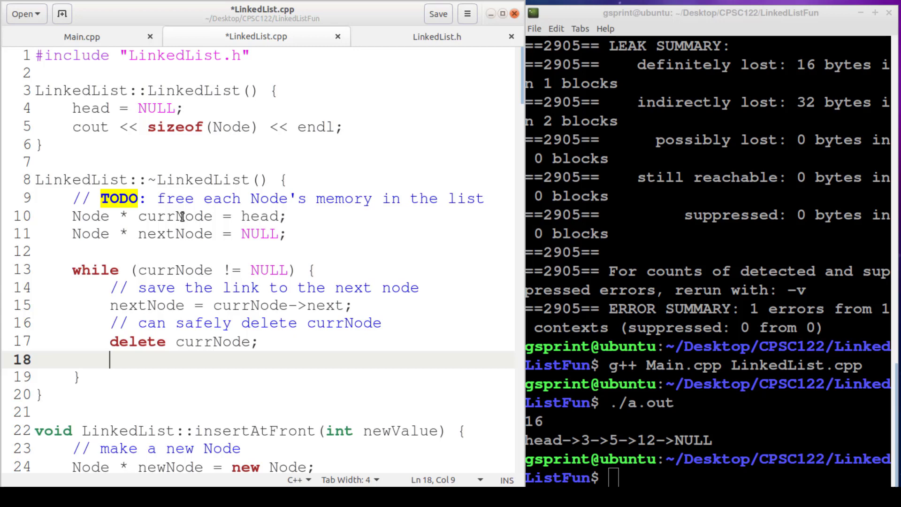
mouse_move(213, 270)
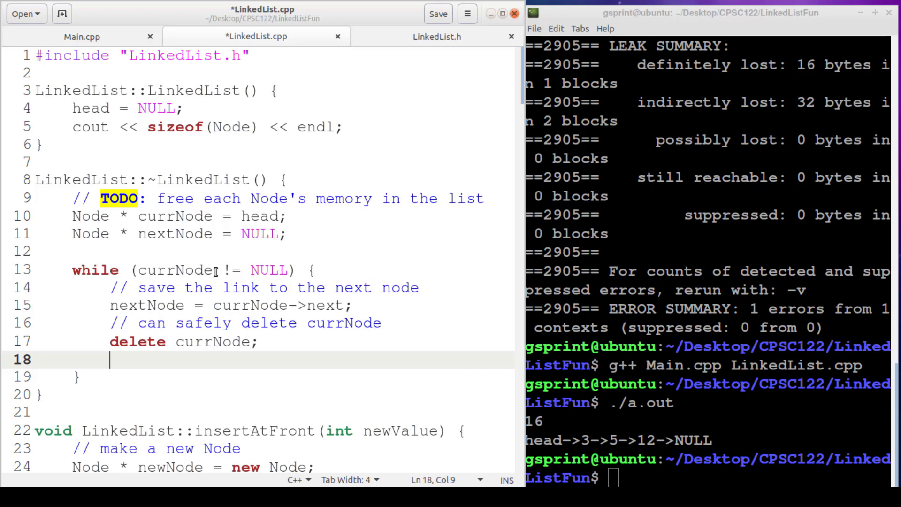
text(currNode = nextNode;)
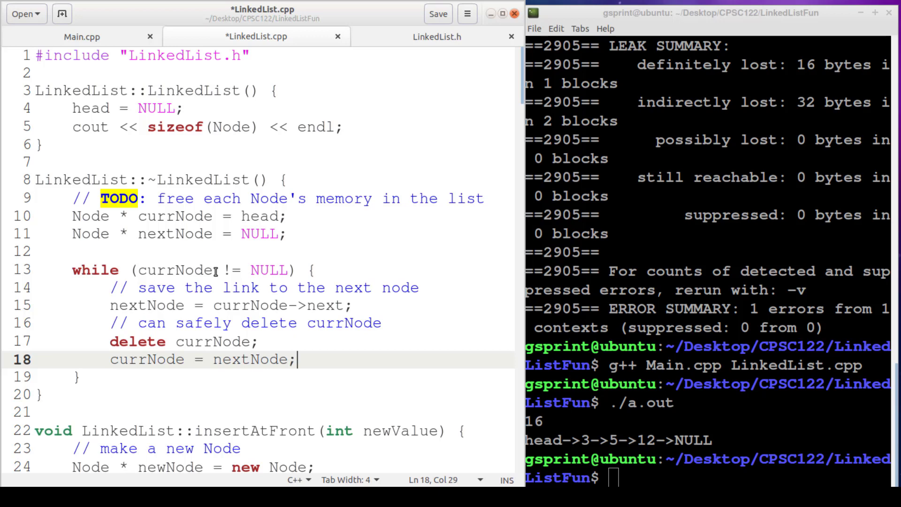
mouse_move(216, 345)
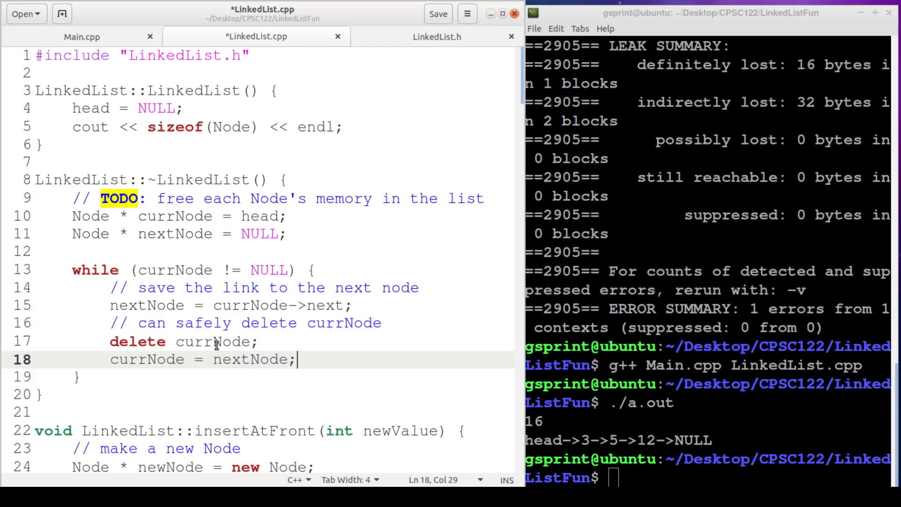
key(ctrl+s)
text(g++ Main.cpp LinkedList.cpp)
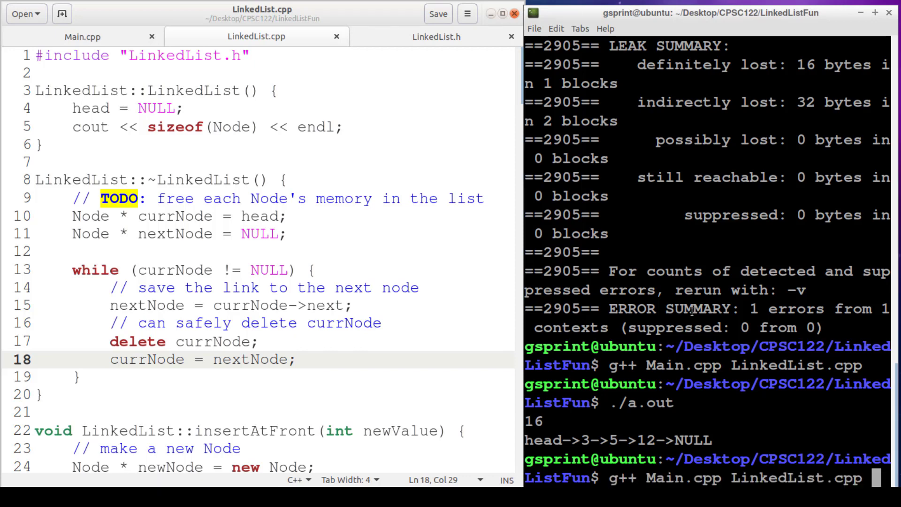
- Recompile the program, run ./a.out and valgrind ./a.out to confirm all heap blocks freed
key(Return)
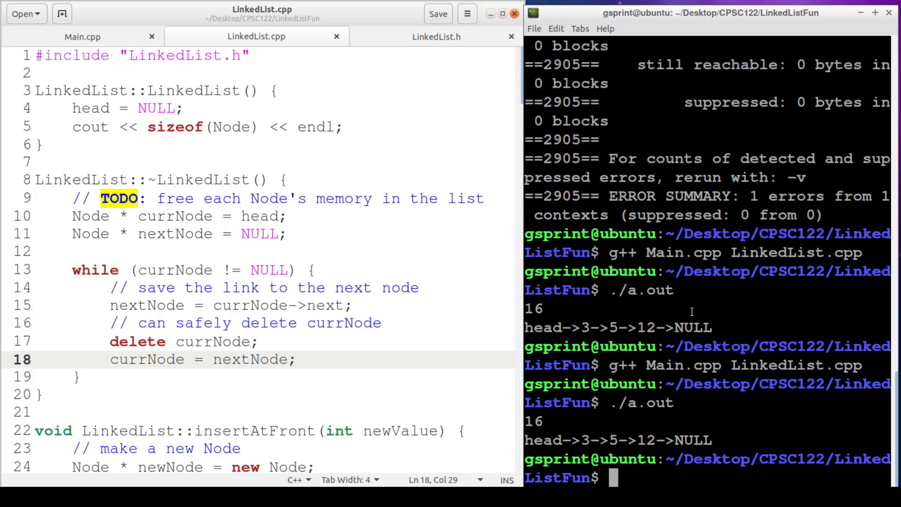
text(./a.out)
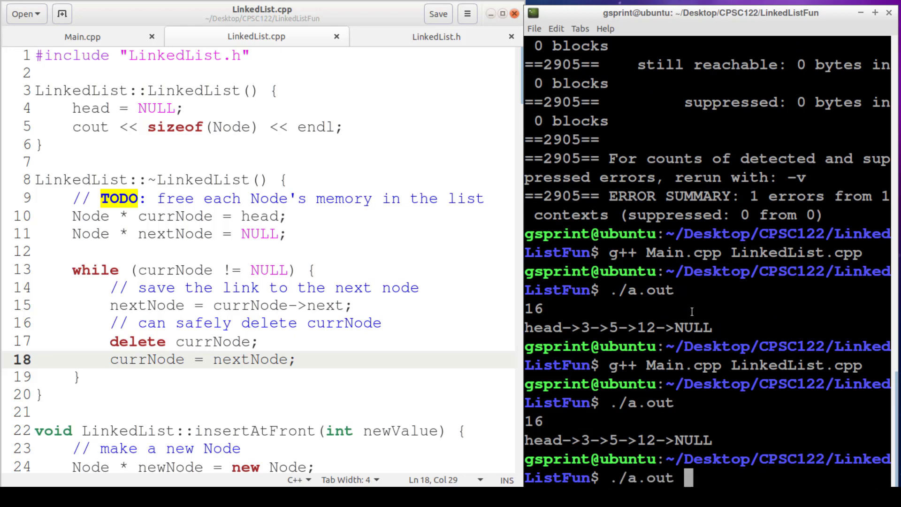
text(g++ Main.cpp LinkedList.cpp)
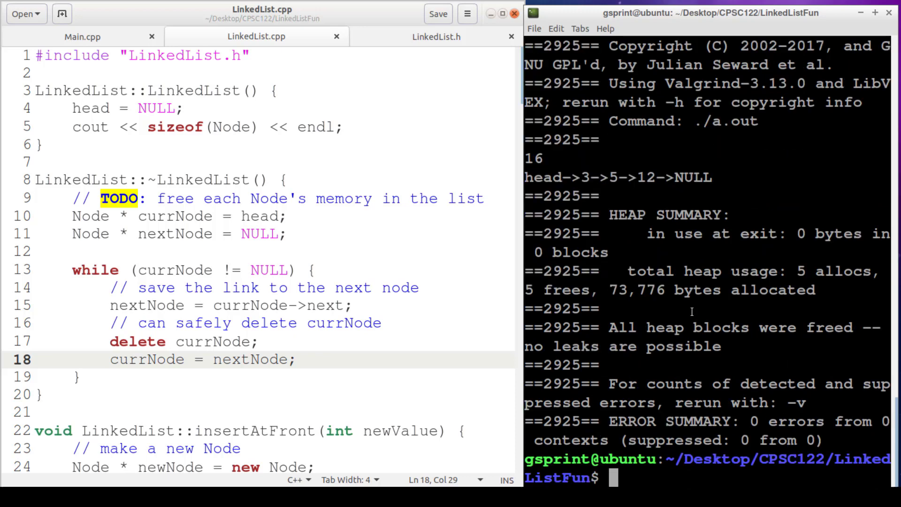
mouse_move(641, 210)
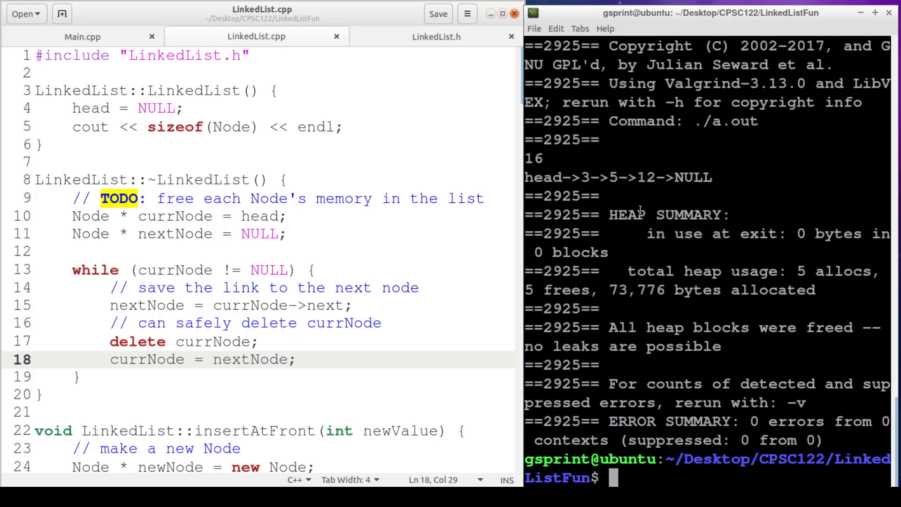
mouse_move(658, 236)
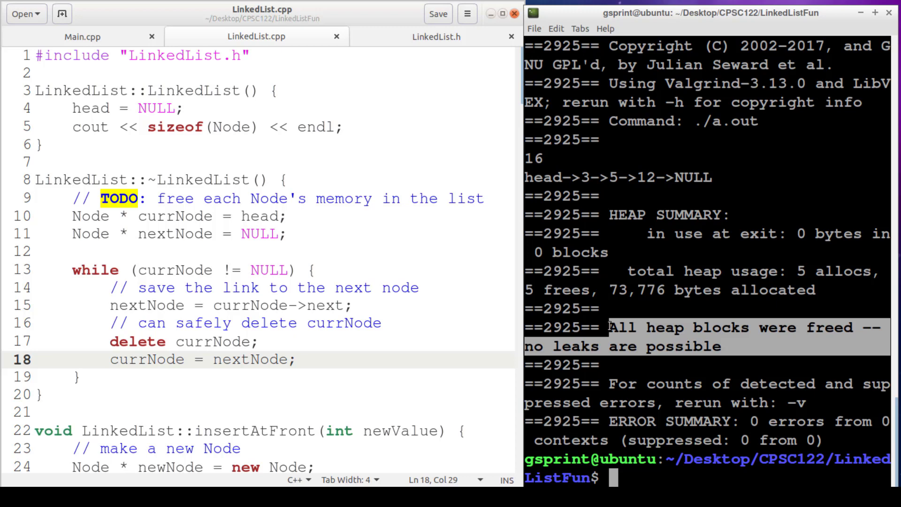
click(436, 37)
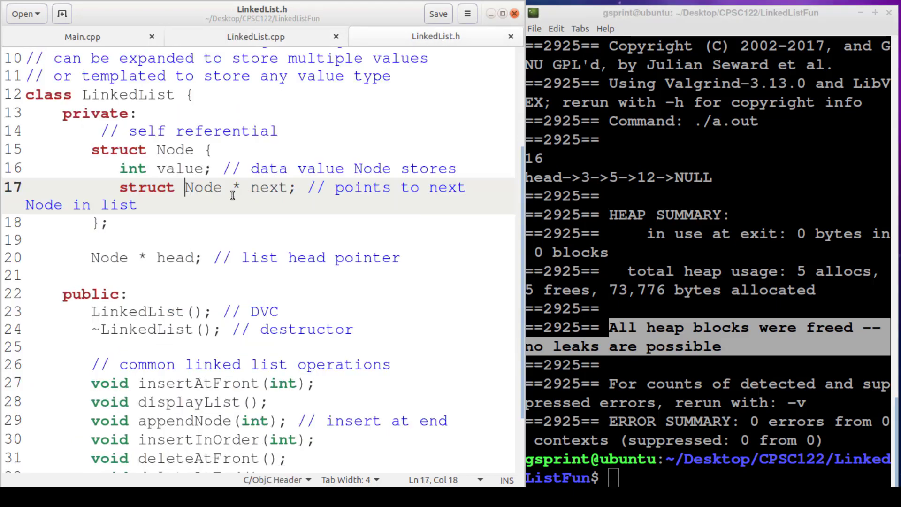
mouse_move(248, 209)
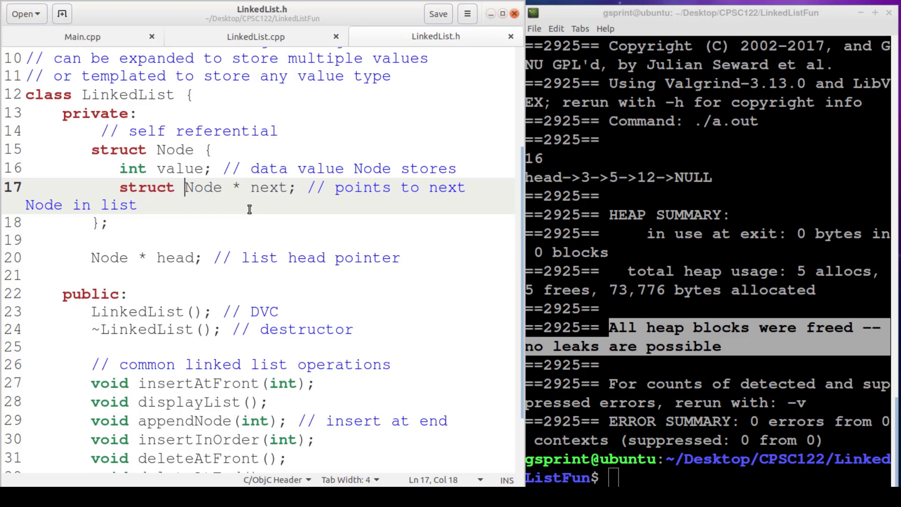
- Review LinkedList.cpp's insert functions, then return to the LinkedList.h Node struct
click(255, 36)
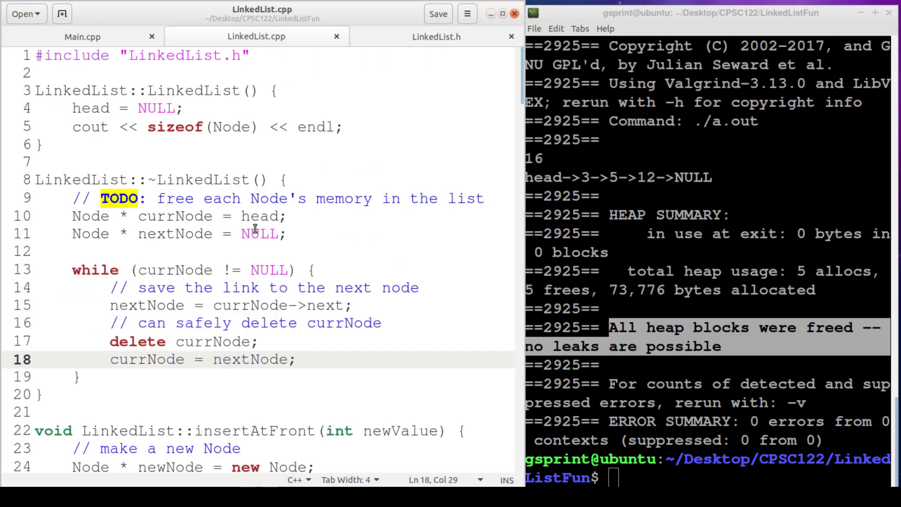
scroll(down, 3)
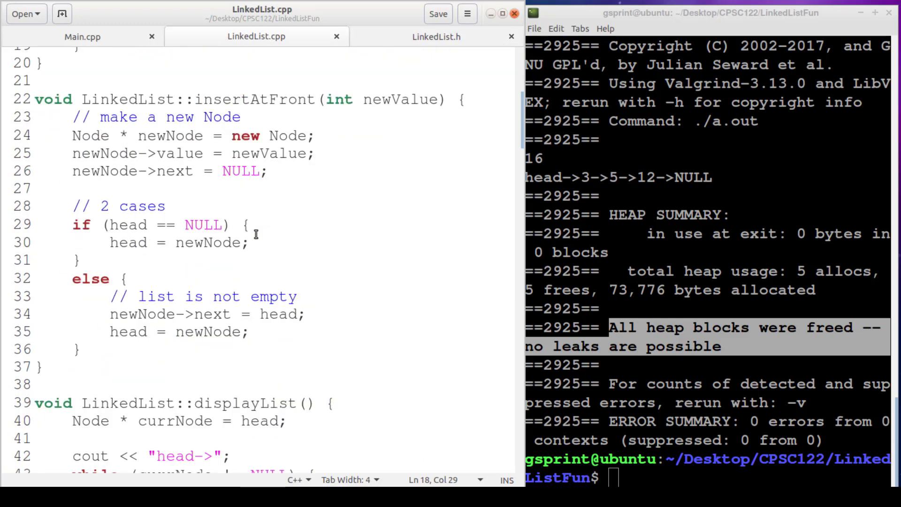
scroll(down, 3)
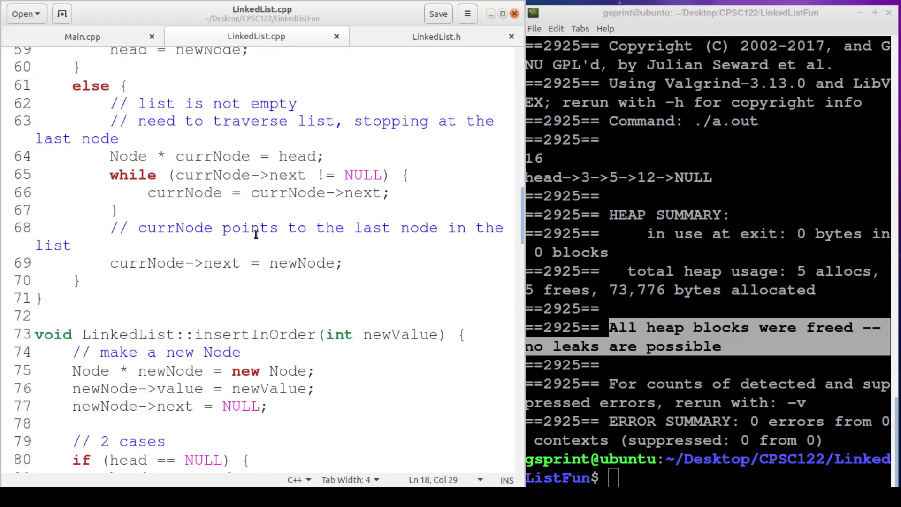
scroll(down, 3)
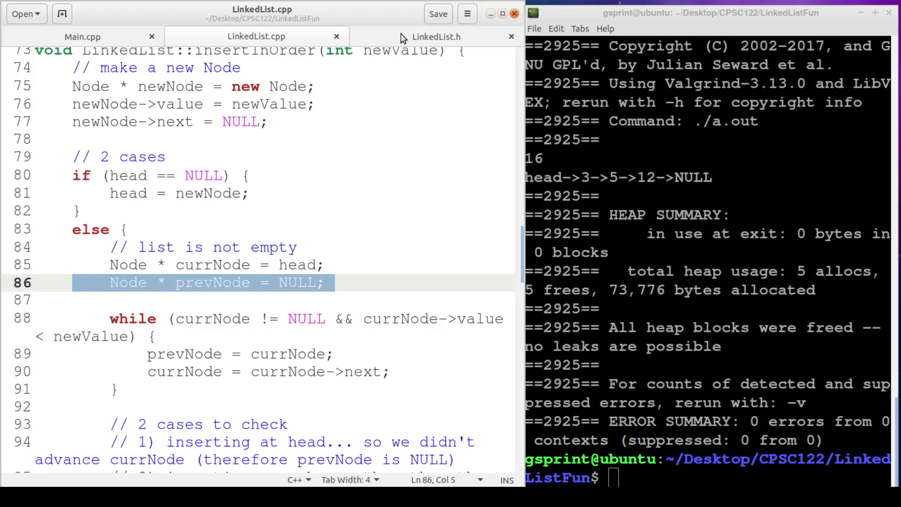
click(436, 37)
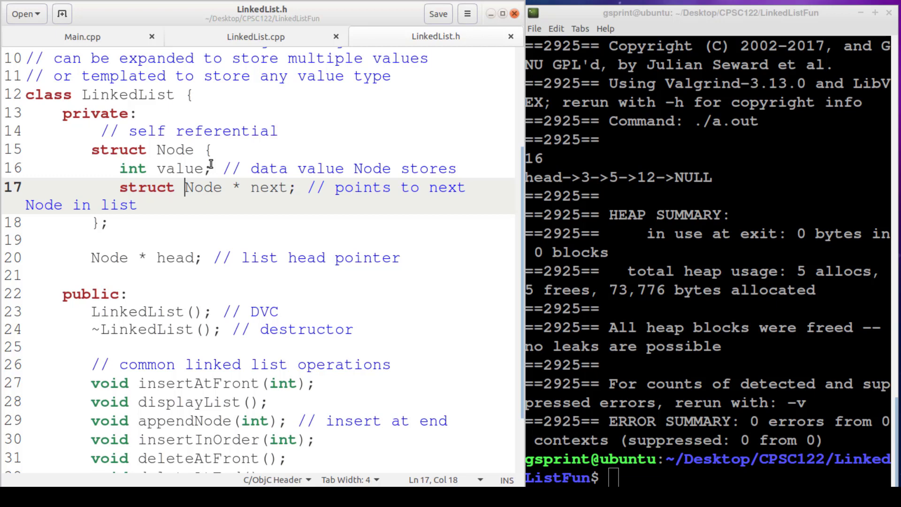
mouse_move(445, 227)
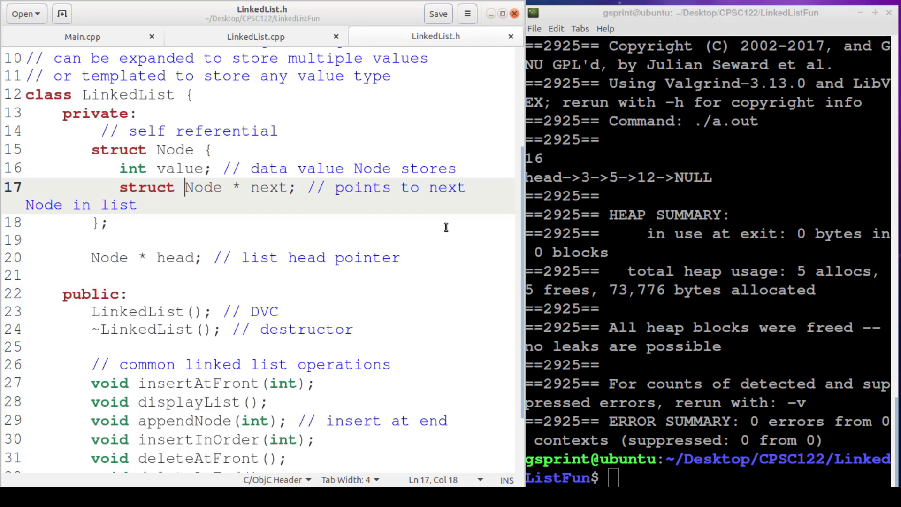